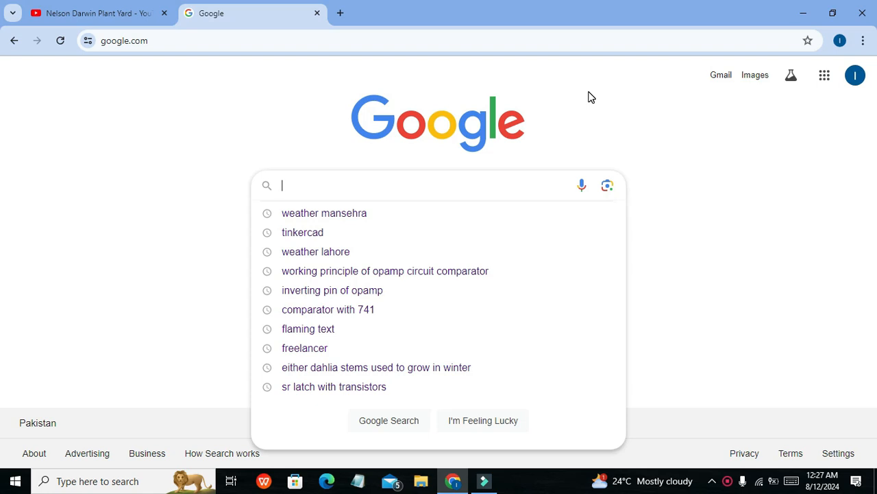
Search Google for 'tinkercad' and go to the Tinkercad website.
{"action": "type", "text": "tinkercad"}
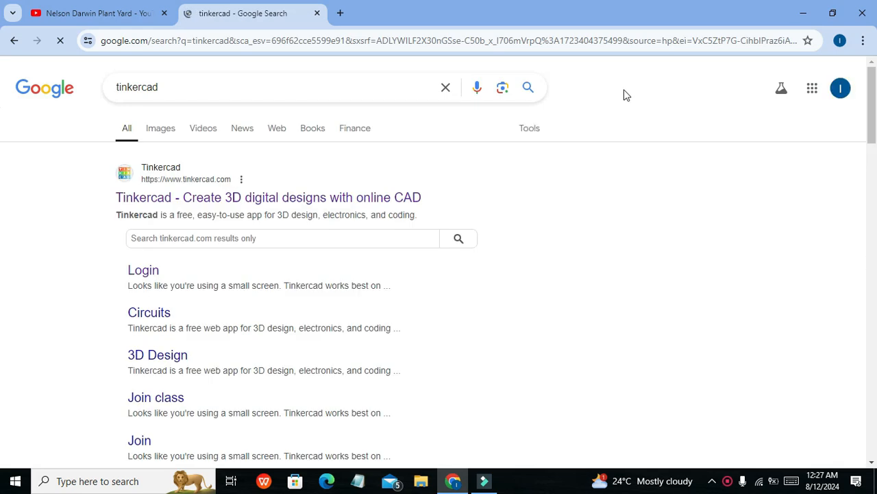
{"action": "left_click", "coordinate": [268, 197]}
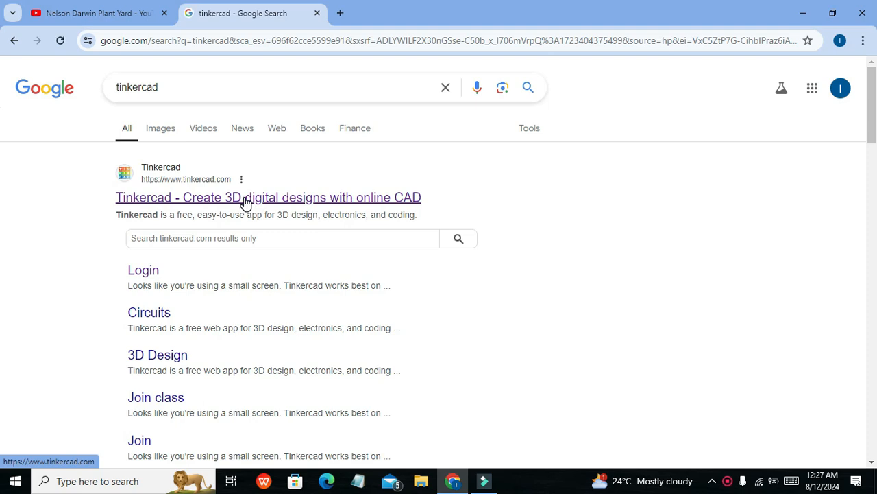
{"action": "left_click", "coordinate": [268, 198]}
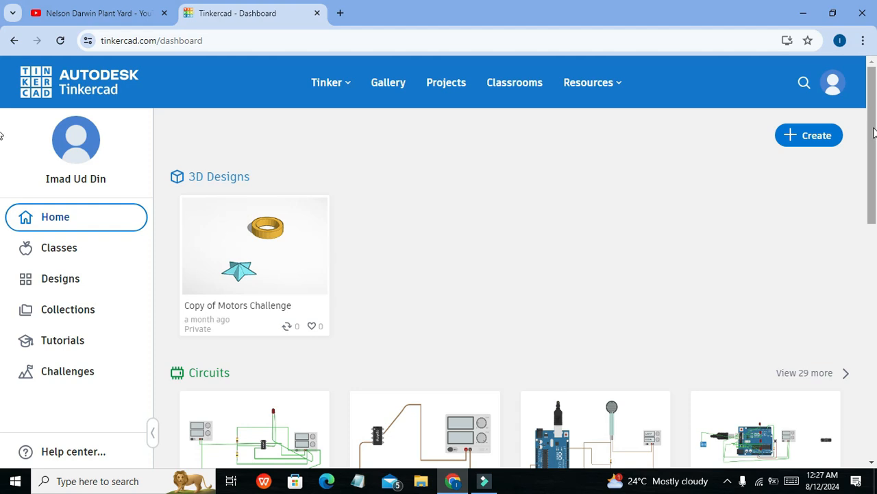
Create a new Circuits design from the Tinkercad dashboard's Create menu.
{"action": "scroll", "scroll_direction": "down", "scroll_amount": 3}
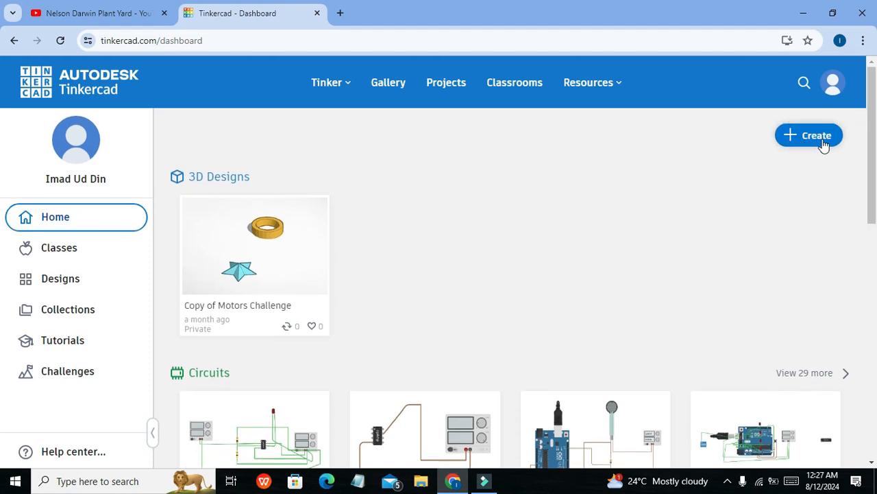
{"action": "left_click", "coordinate": [809, 135]}
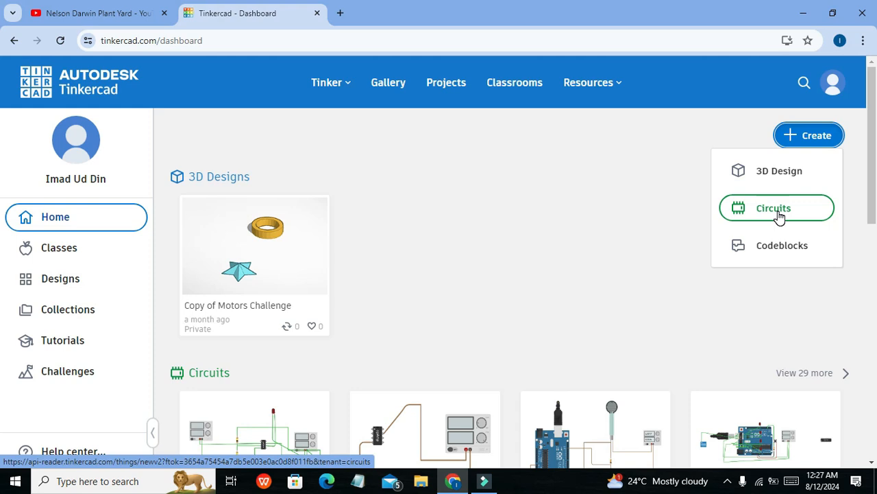
{"action": "left_click", "coordinate": [774, 208]}
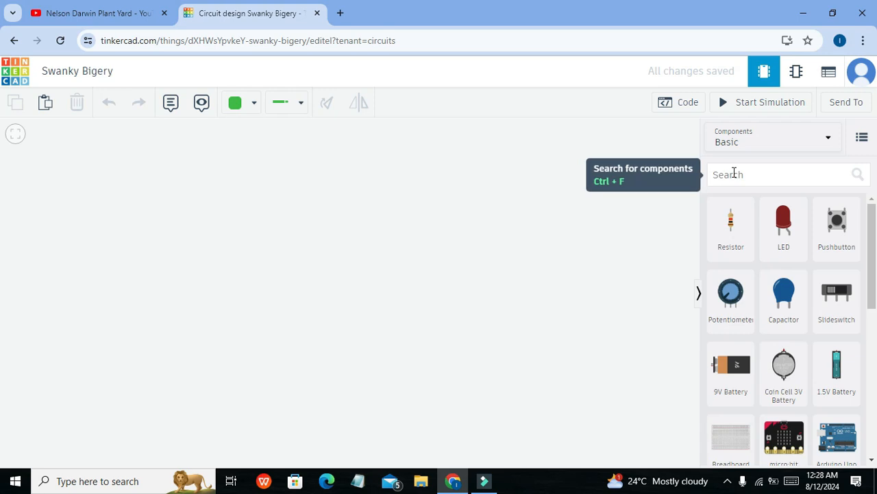
Place a 741 op-amp from a '741' search, rotated a quarter turn and centred.
{"action": "left_click", "coordinate": [781, 174]}
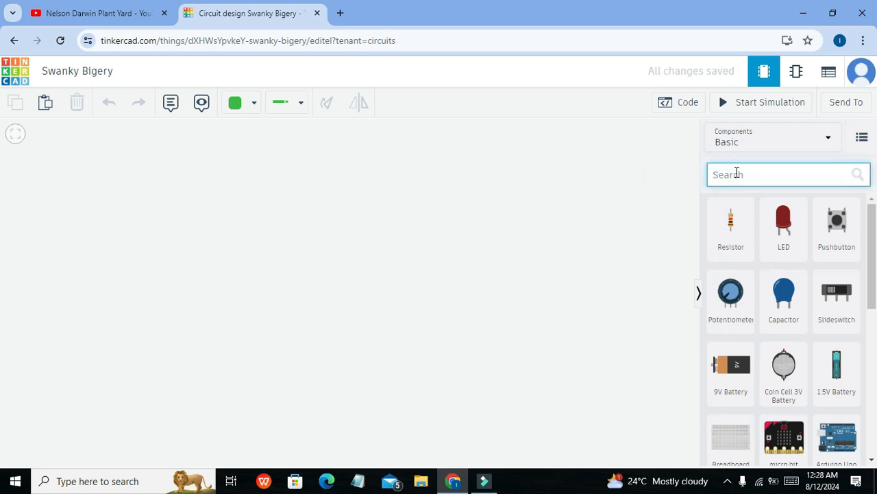
{"action": "type", "text": "741"}
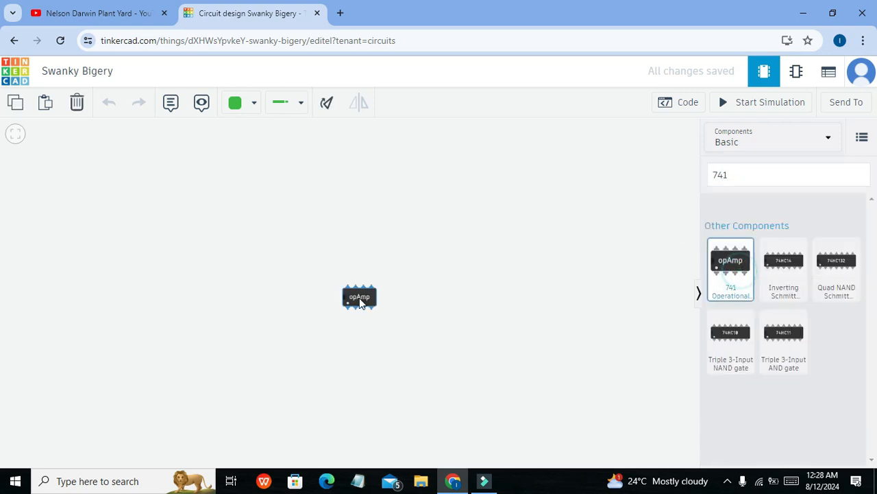
{"action": "left_click_drag", "start_coordinate": [360, 296], "coordinate": [350, 273]}
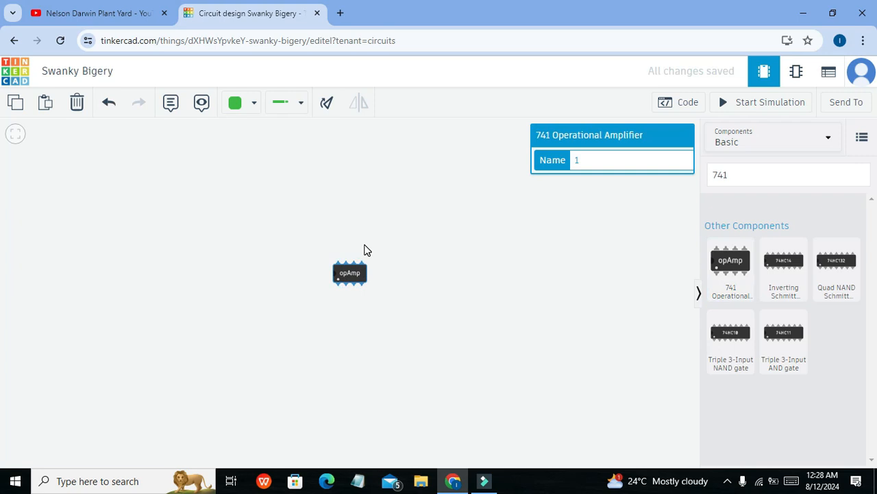
{"action": "left_click", "coordinate": [326, 103]}
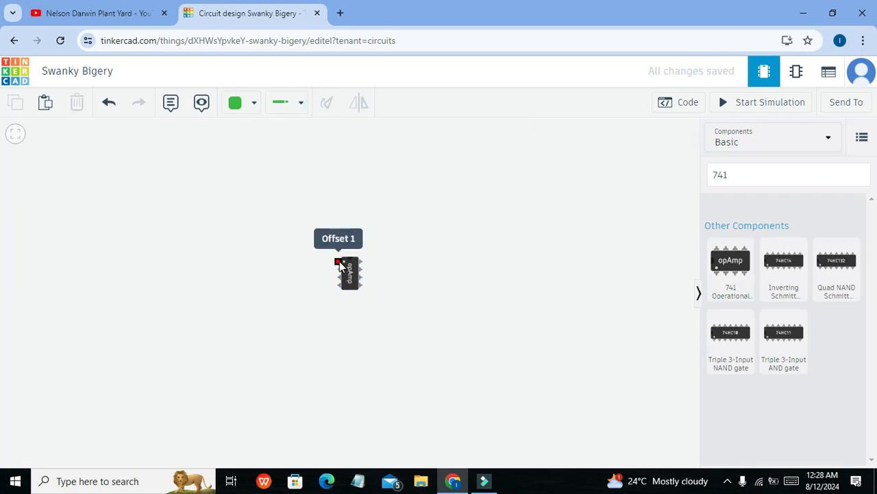
{"action": "mouse_move", "coordinate": [470, 250]}
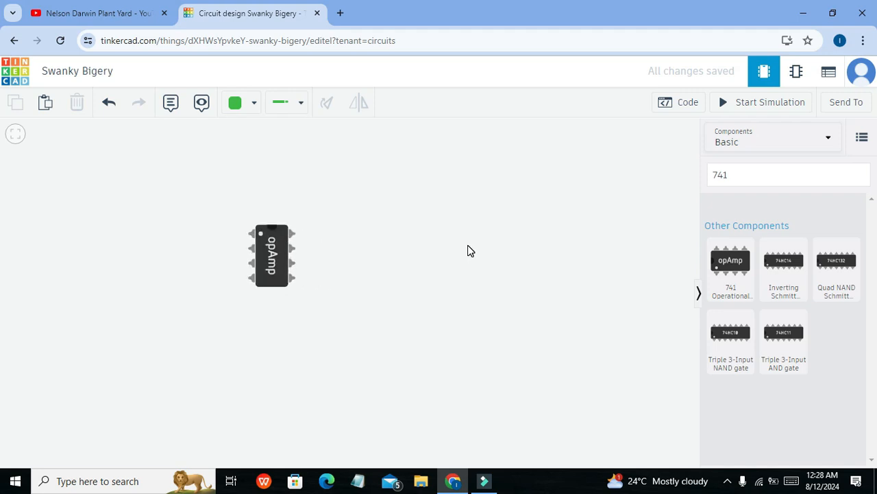
{"action": "left_click_drag", "start_coordinate": [272, 255], "coordinate": [343, 270]}
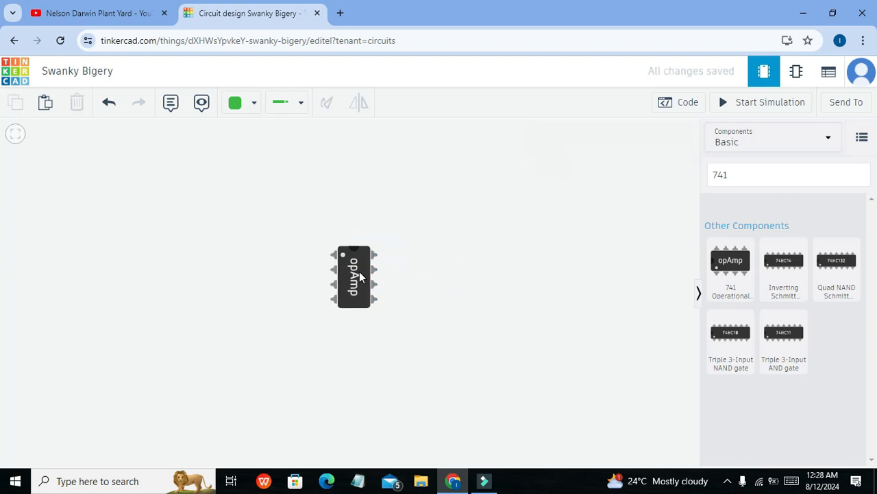
{"action": "left_click", "coordinate": [788, 174]}
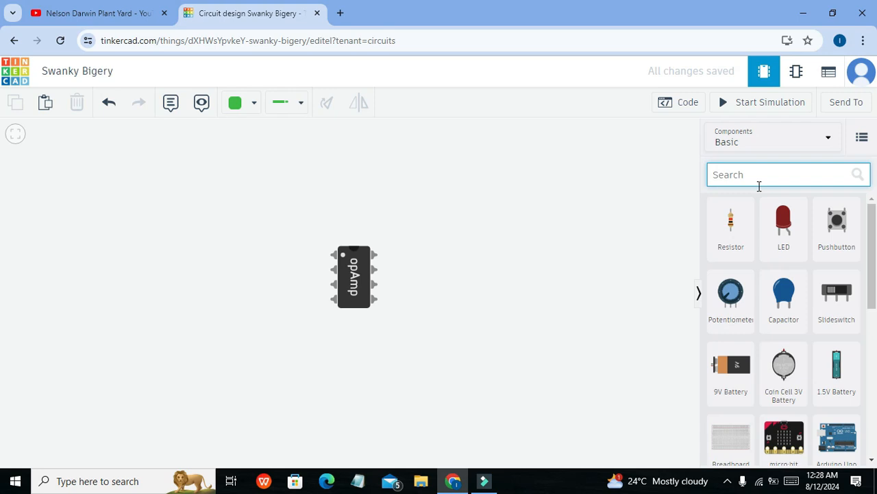
Add a bench Power Supply from a 'pow' search, right of the op-amp.
{"action": "type", "text": "power"}
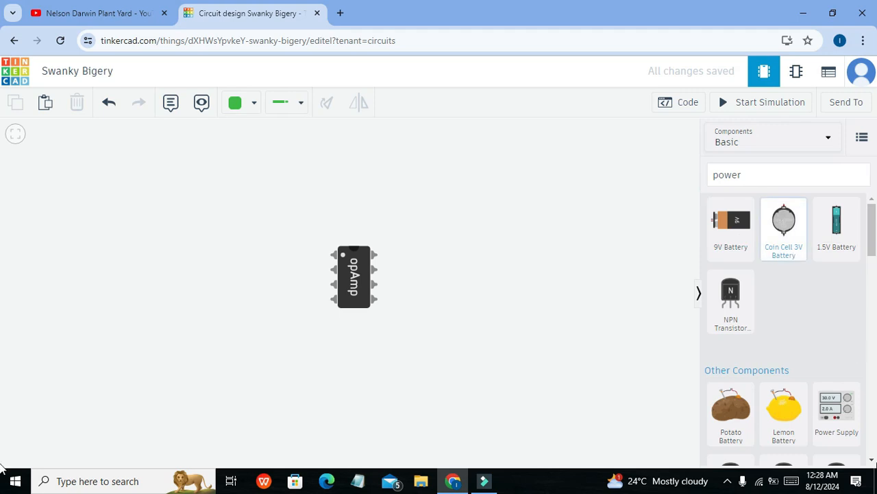
{"action": "left_click", "coordinate": [836, 412]}
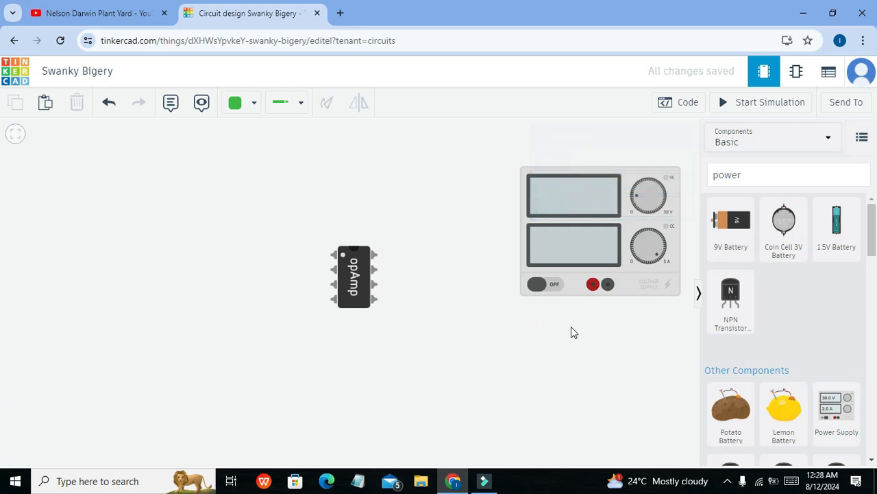
{"action": "mouse_move", "coordinate": [585, 329]}
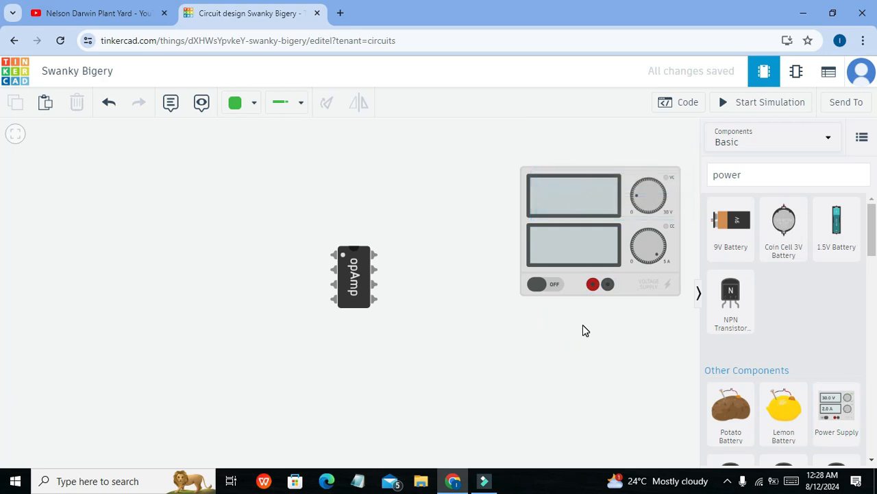
{"action": "mouse_move", "coordinate": [590, 329]}
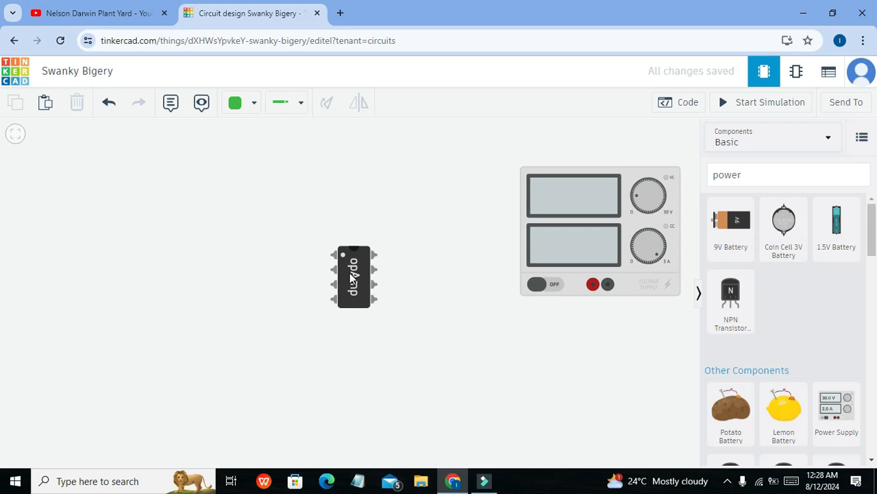
{"action": "mouse_move", "coordinate": [370, 262]}
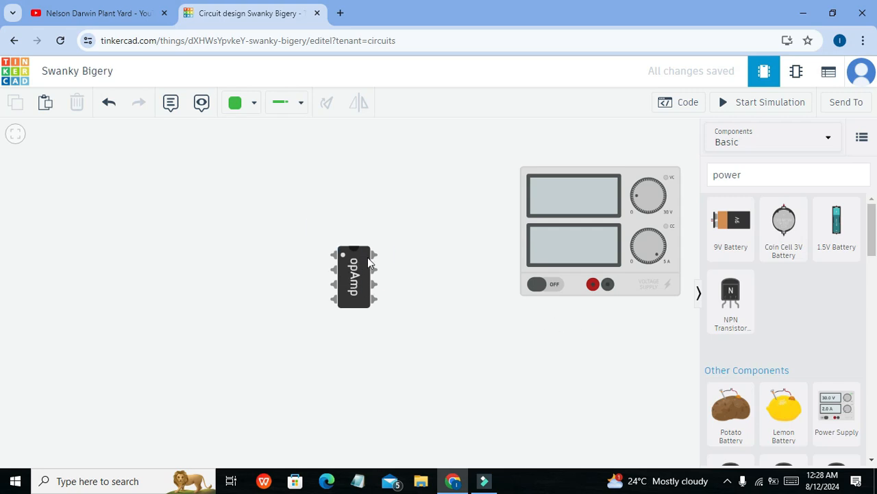
{"action": "mouse_move", "coordinate": [332, 255]}
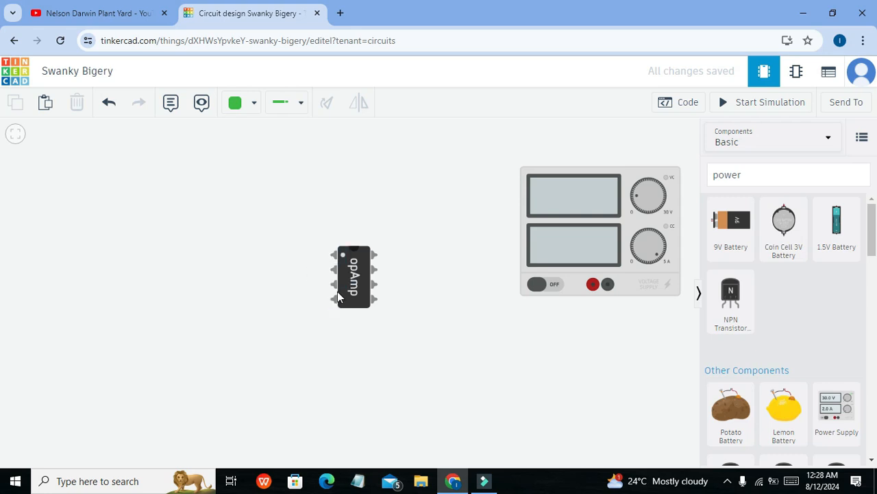
{"action": "mouse_move", "coordinate": [376, 255]}
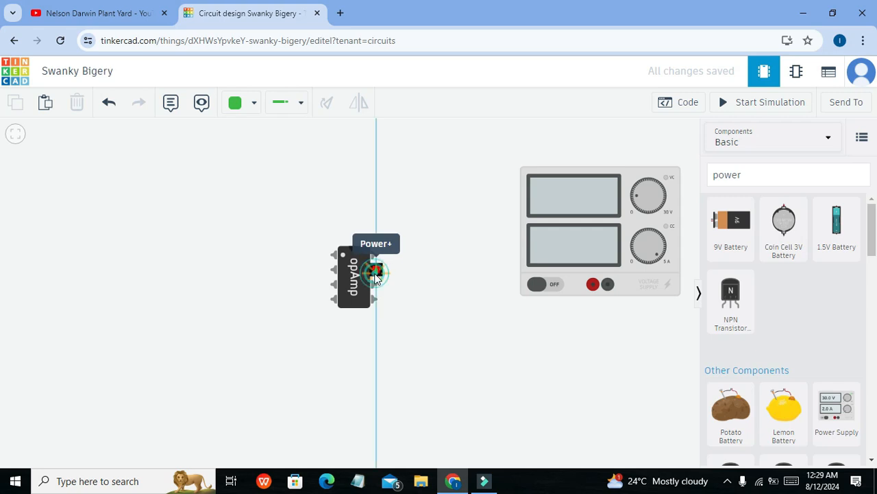
Wire op-amp Power+ to the supply's red terminal and the lower-left pin to black.
{"action": "left_click_drag", "start_coordinate": [375, 272], "coordinate": [484, 273]}
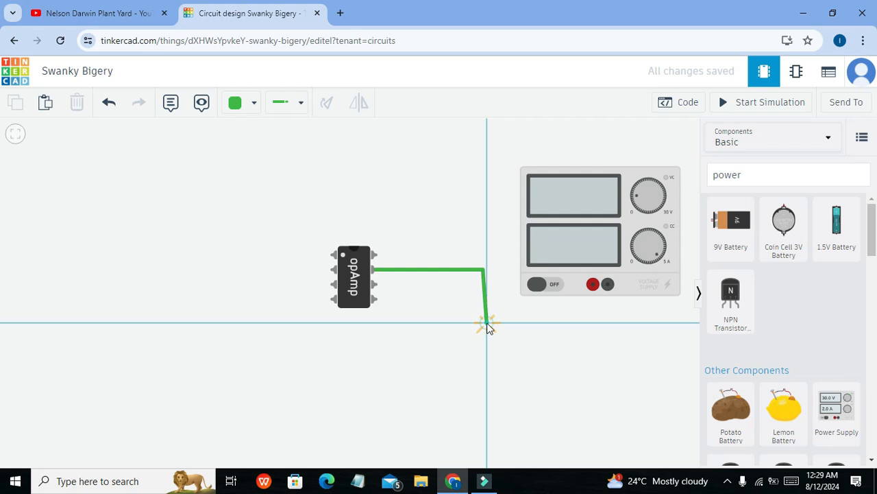
{"action": "left_click_drag", "start_coordinate": [487, 323], "coordinate": [597, 322]}
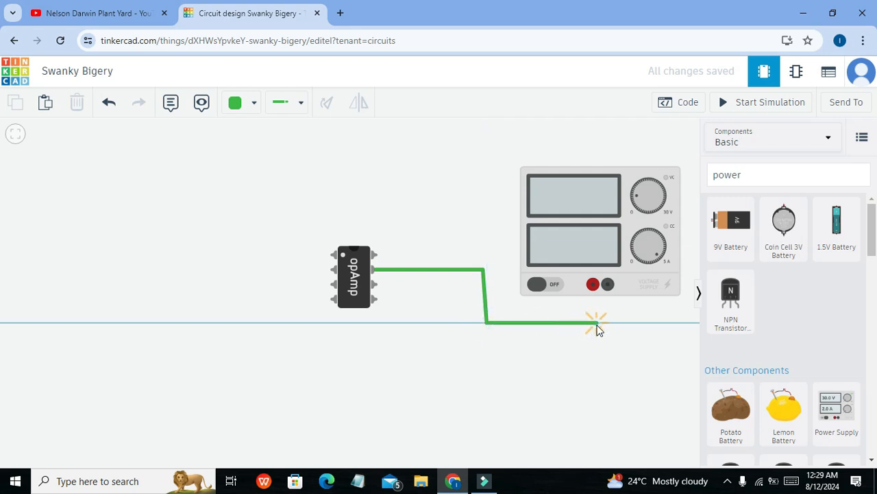
{"action": "left_click_drag", "start_coordinate": [596, 324], "coordinate": [593, 284]}
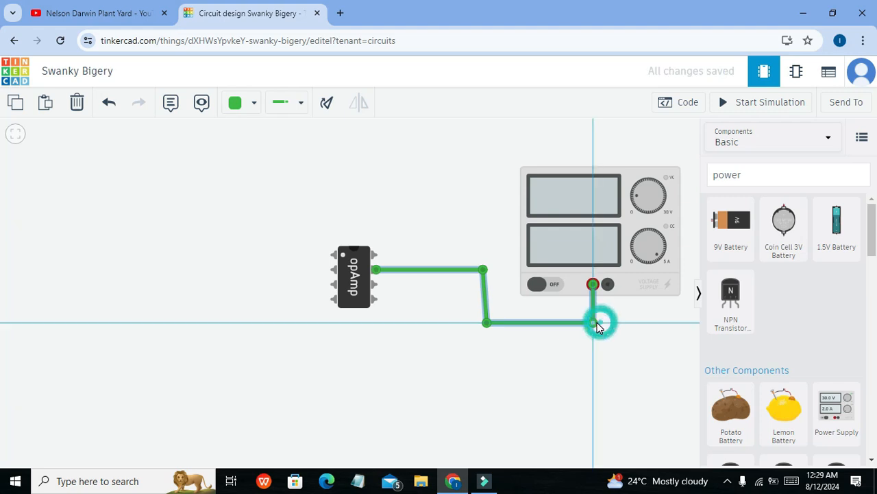
{"action": "left_click_drag", "start_coordinate": [593, 322], "coordinate": [487, 322]}
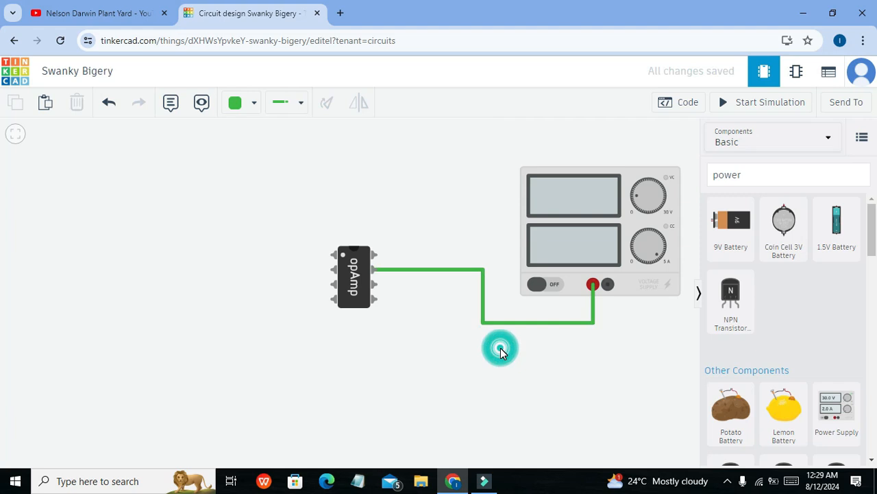
{"action": "mouse_move", "coordinate": [331, 300]}
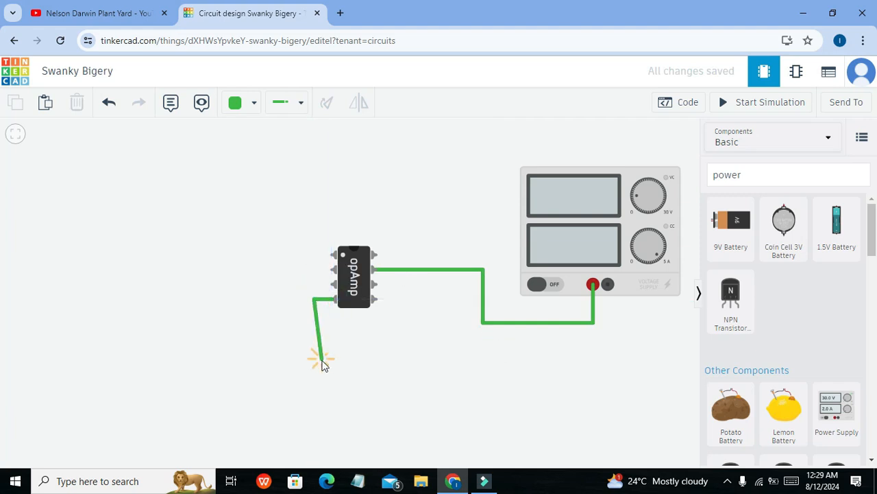
{"action": "left_click_drag", "start_coordinate": [322, 360], "coordinate": [565, 369]}
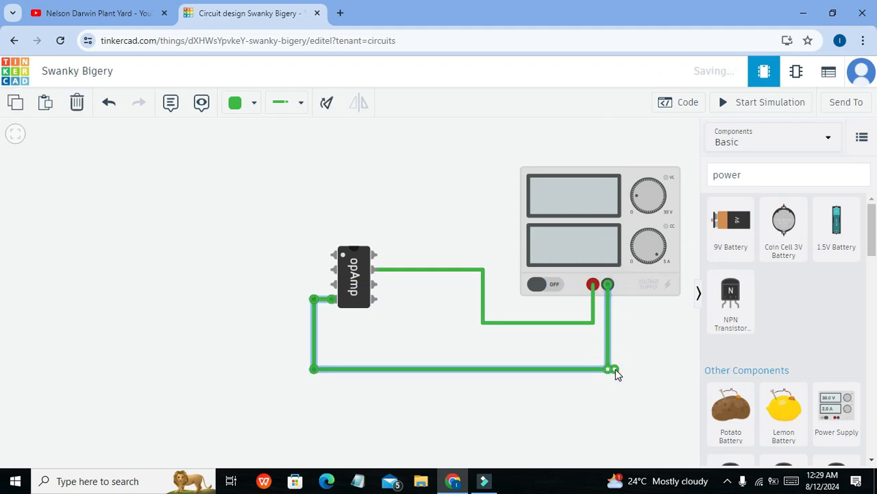
{"action": "left_click", "coordinate": [608, 369]}
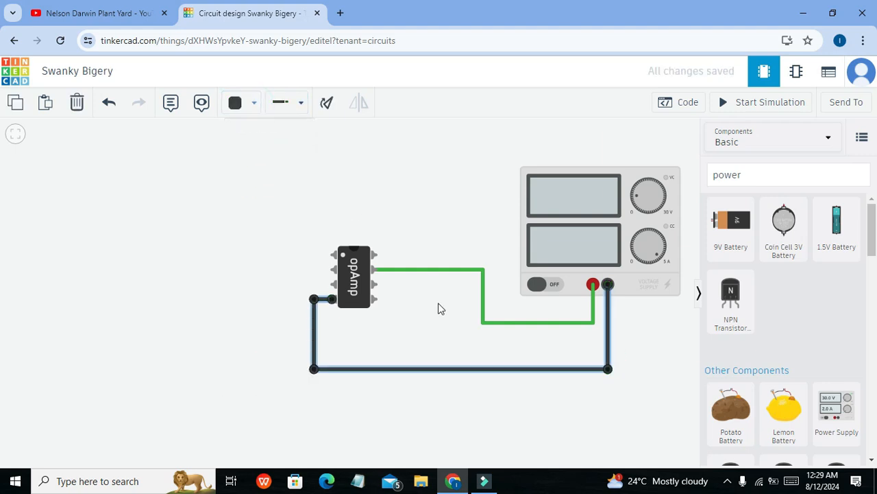
Colour the positive supply wire red and place a resistor left of the op-amp.
{"action": "left_click", "coordinate": [240, 102]}
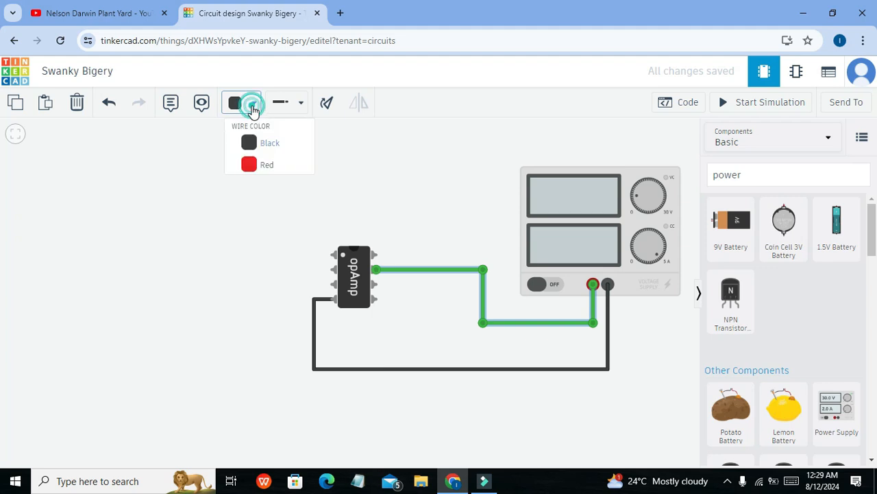
{"action": "left_click", "coordinate": [267, 164]}
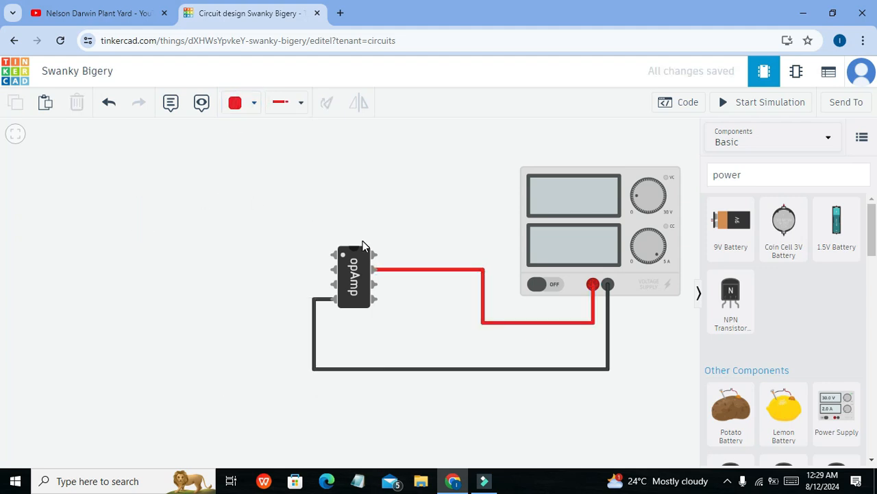
{"action": "mouse_move", "coordinate": [332, 255]}
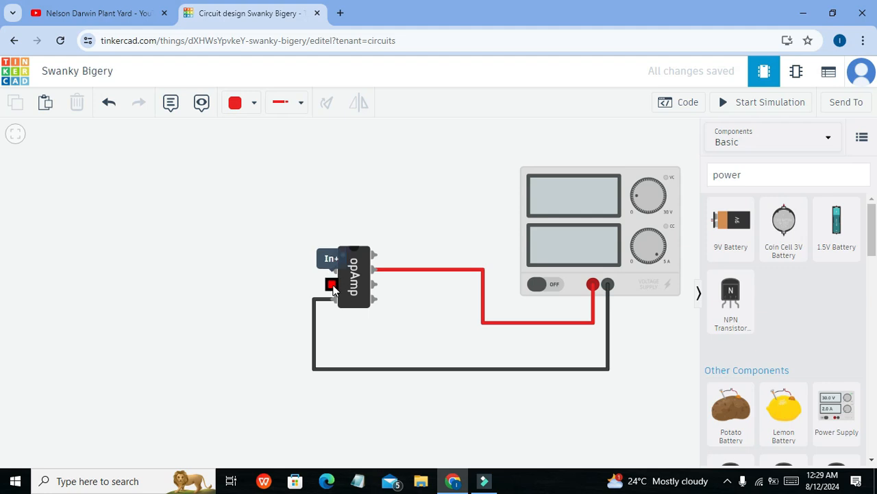
{"action": "mouse_move", "coordinate": [291, 283]}
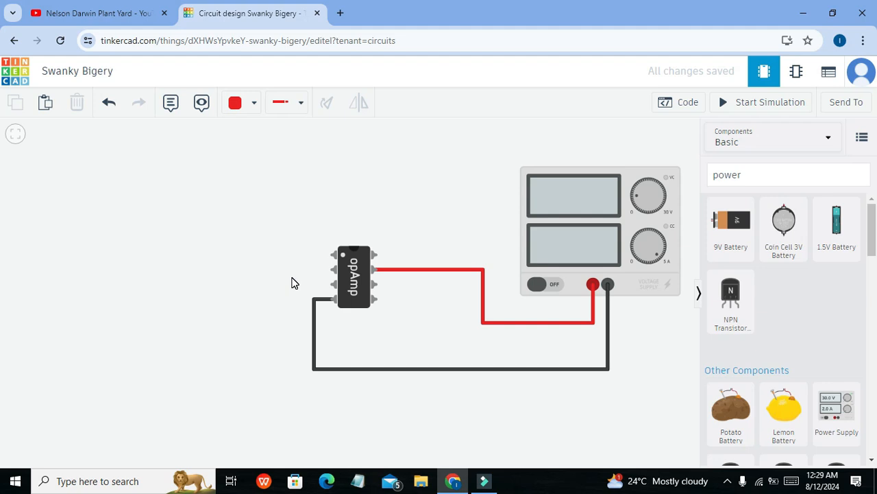
{"action": "mouse_move", "coordinate": [332, 268]}
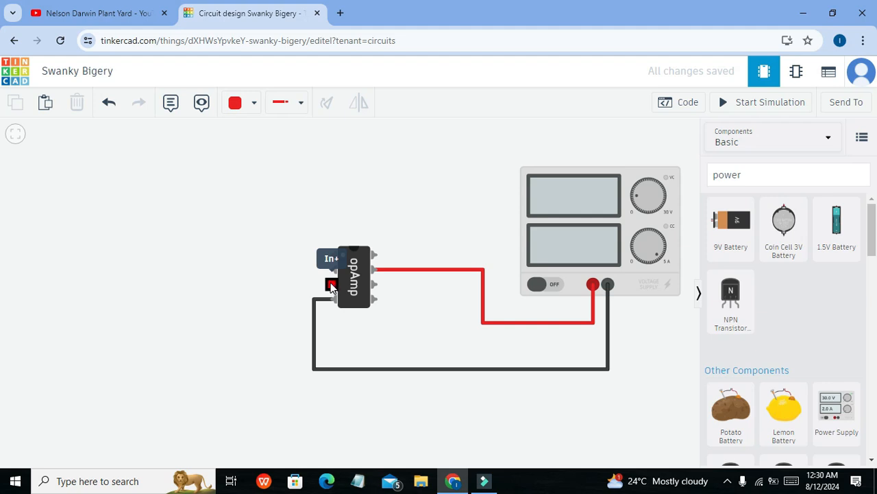
{"action": "mouse_move", "coordinate": [329, 287]}
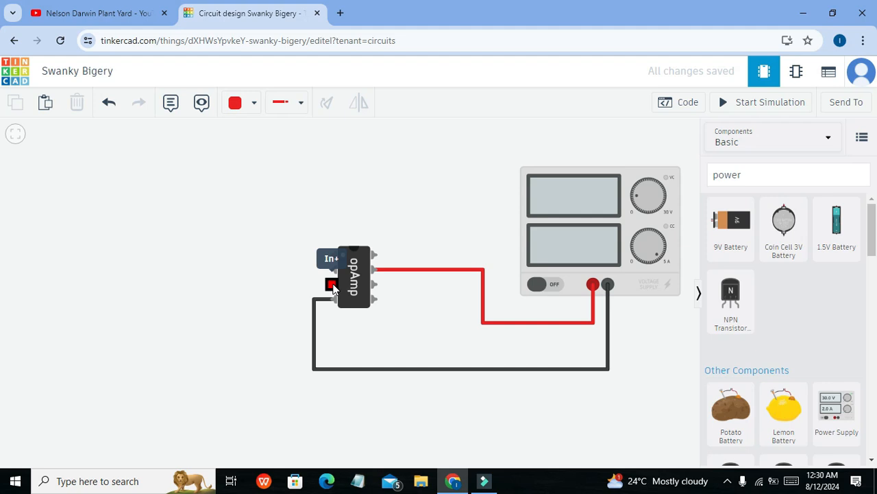
{"action": "mouse_move", "coordinate": [376, 284]}
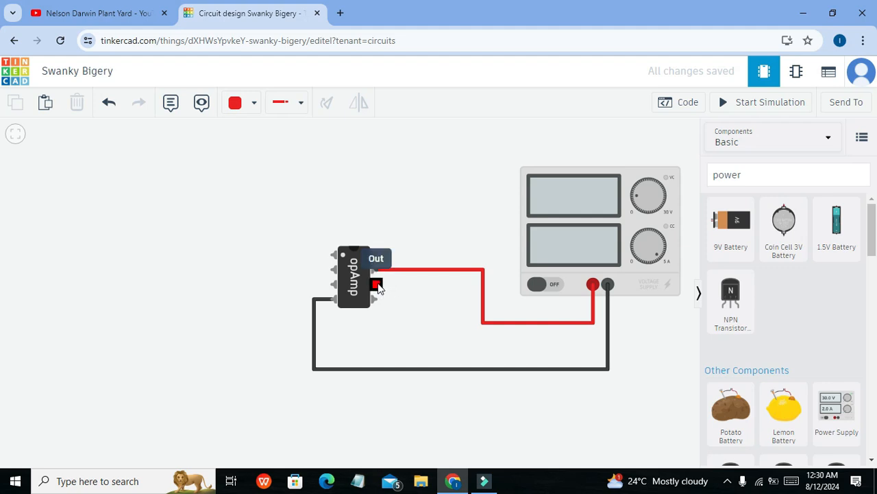
{"action": "mouse_move", "coordinate": [394, 288]}
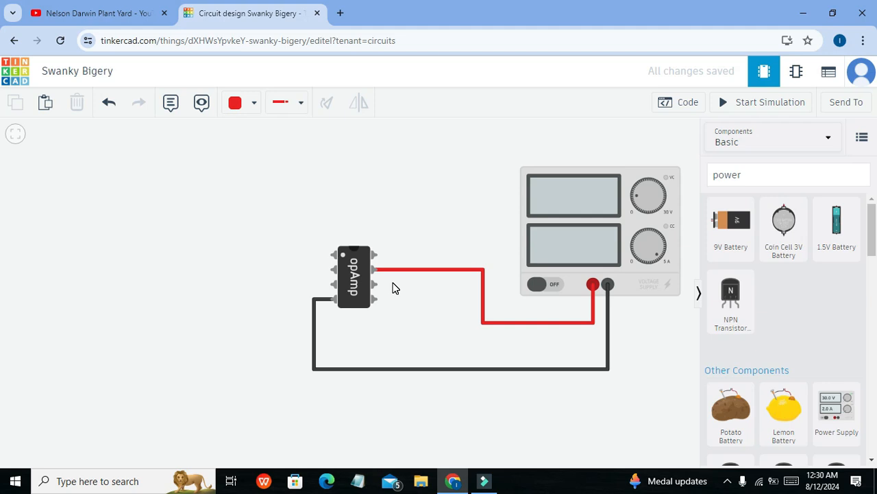
{"action": "mouse_move", "coordinate": [333, 270]}
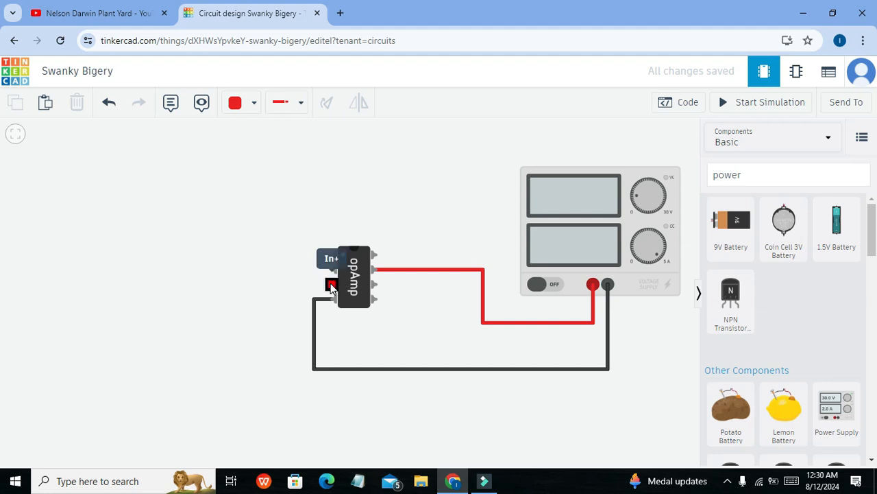
{"action": "mouse_move", "coordinate": [318, 288]}
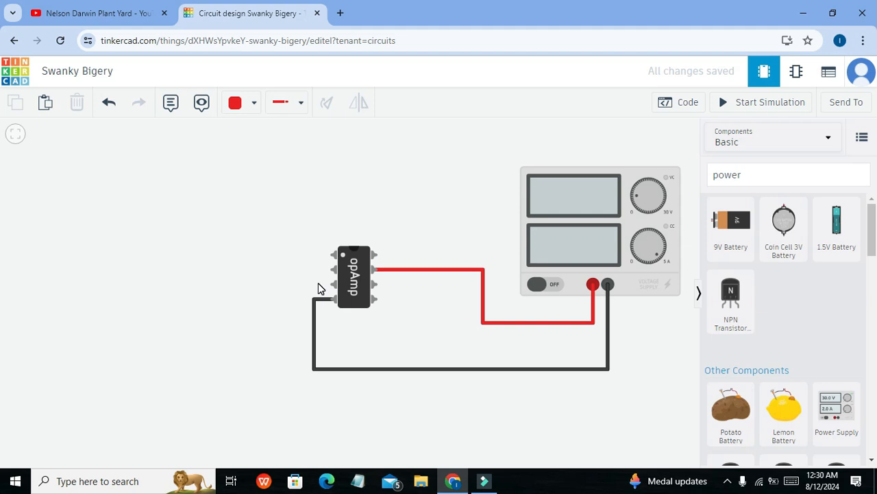
{"action": "mouse_move", "coordinate": [331, 285]}
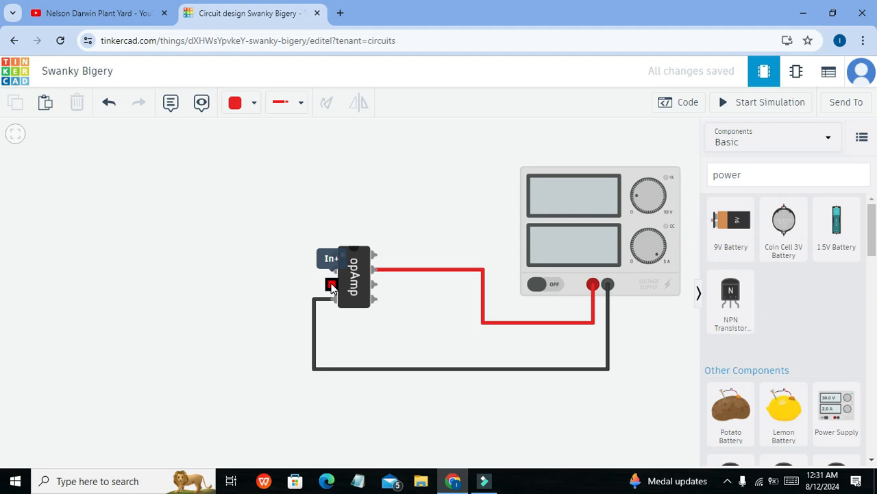
{"action": "mouse_move", "coordinate": [304, 285]}
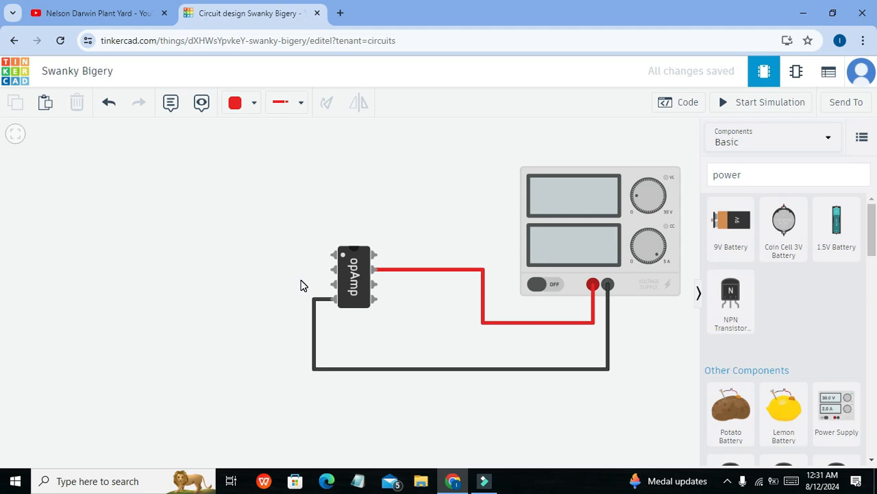
{"action": "mouse_move", "coordinate": [333, 284]}
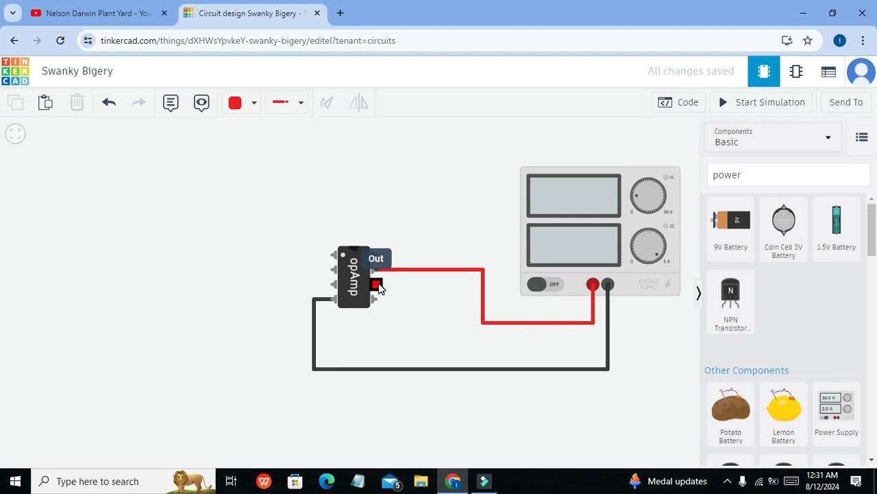
{"action": "mouse_move", "coordinate": [394, 288]}
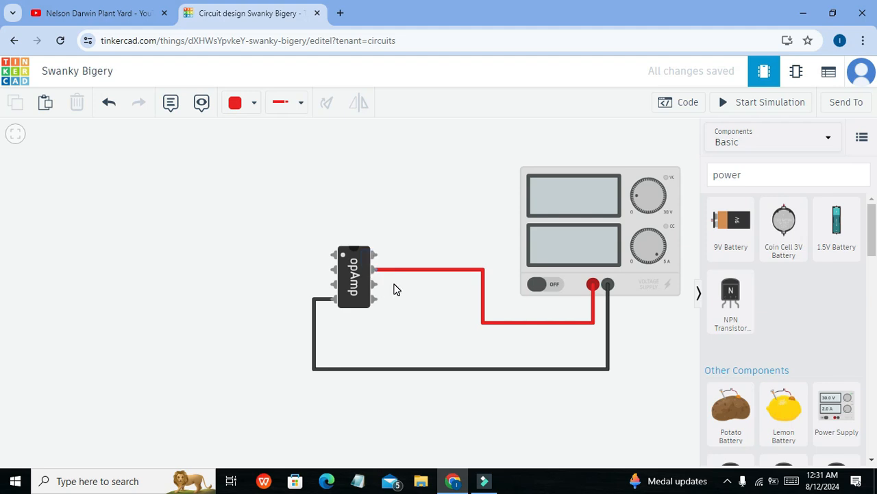
{"action": "mouse_move", "coordinate": [446, 219]}
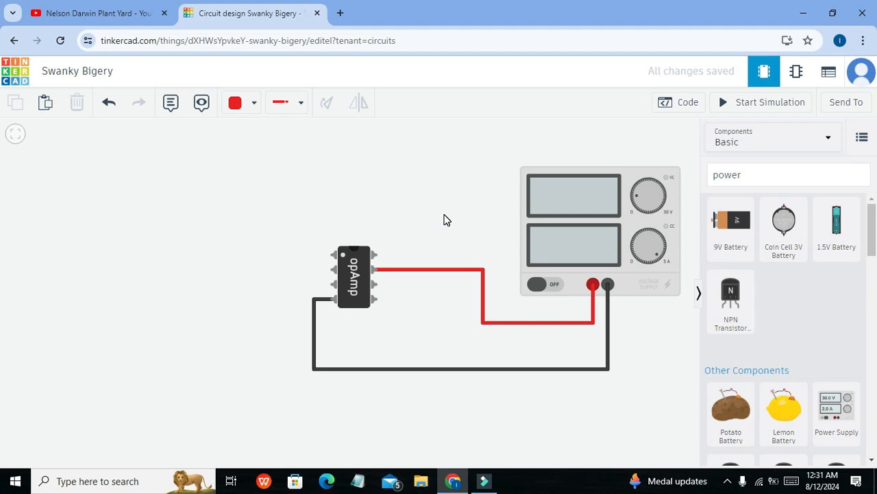
{"action": "left_click", "coordinate": [788, 175]}
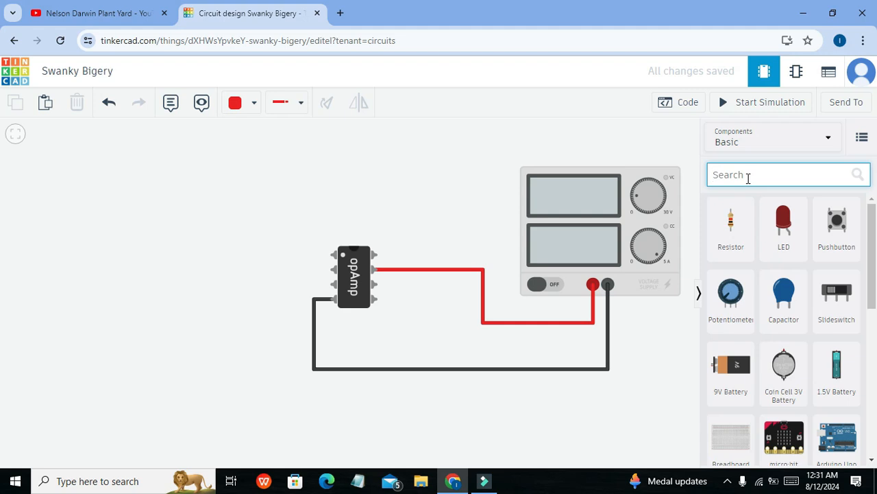
{"action": "left_click", "coordinate": [730, 228]}
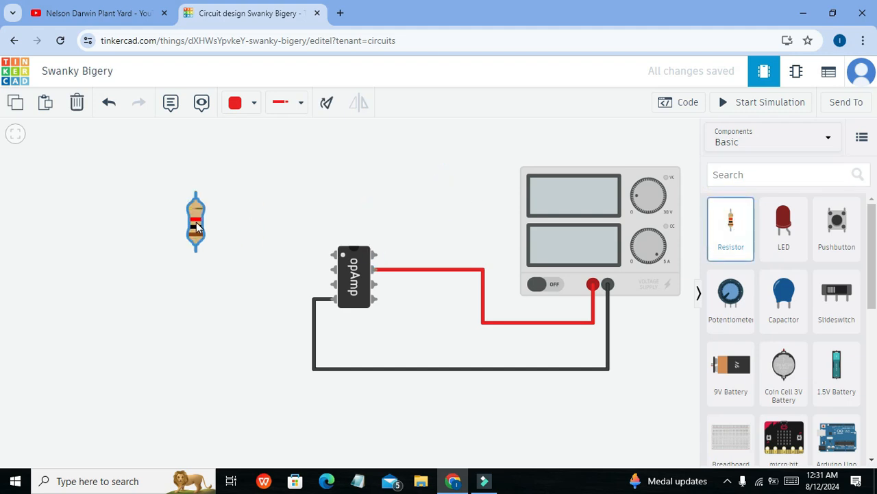
{"action": "left_click_drag", "start_coordinate": [195, 221], "coordinate": [319, 278]}
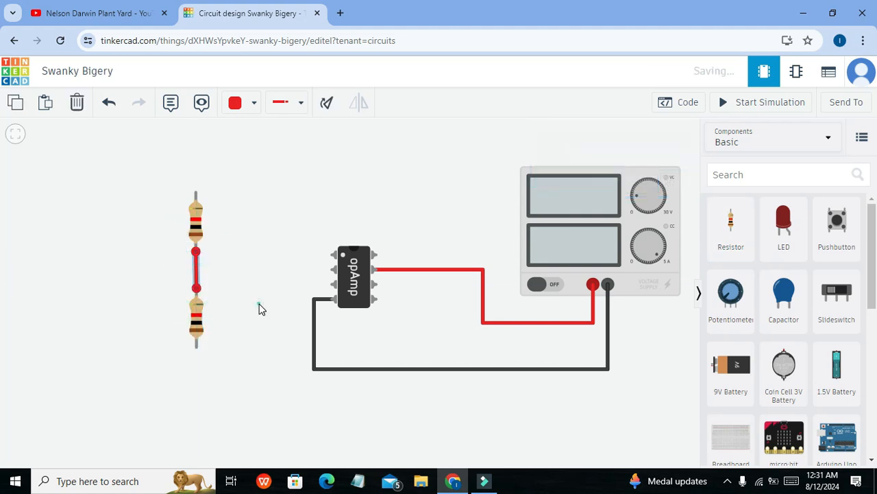
Ground the lower resistor, make the midpoint wire orange, and wire the top resistor red to Power+.
{"action": "left_click", "coordinate": [197, 347]}
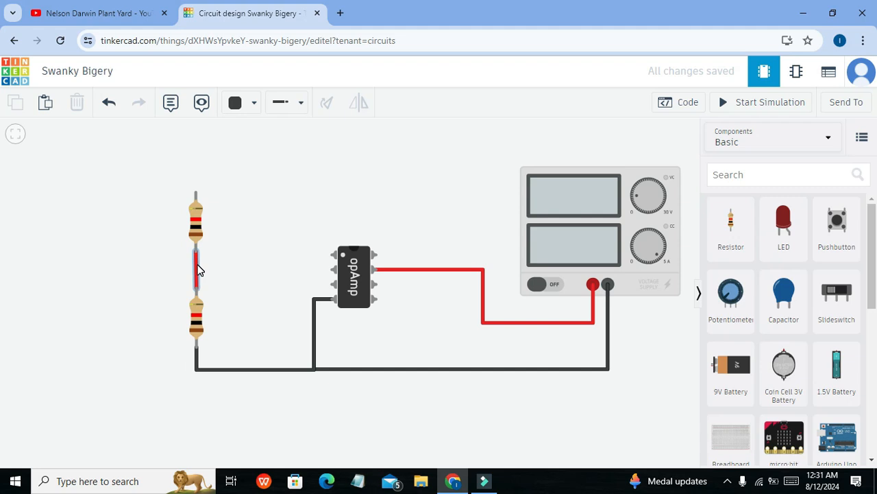
{"action": "left_click", "coordinate": [241, 102]}
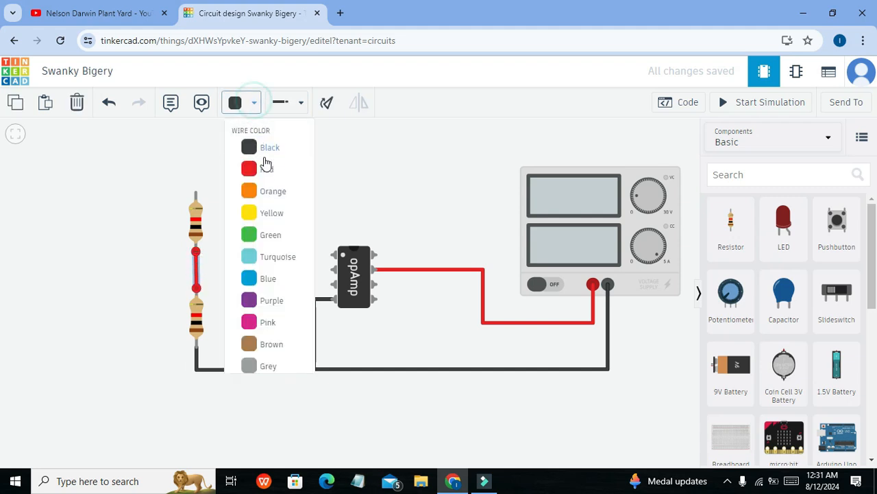
{"action": "left_click", "coordinate": [272, 190]}
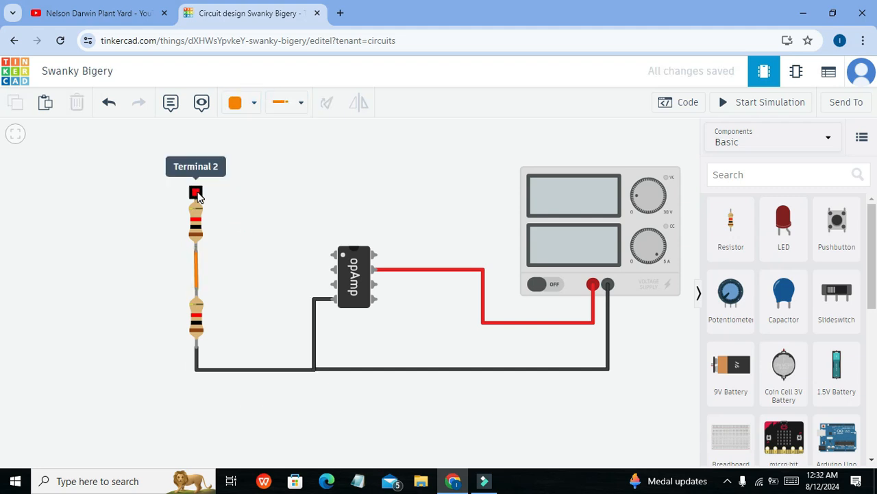
{"action": "left_click_drag", "start_coordinate": [196, 192], "coordinate": [271, 158]}
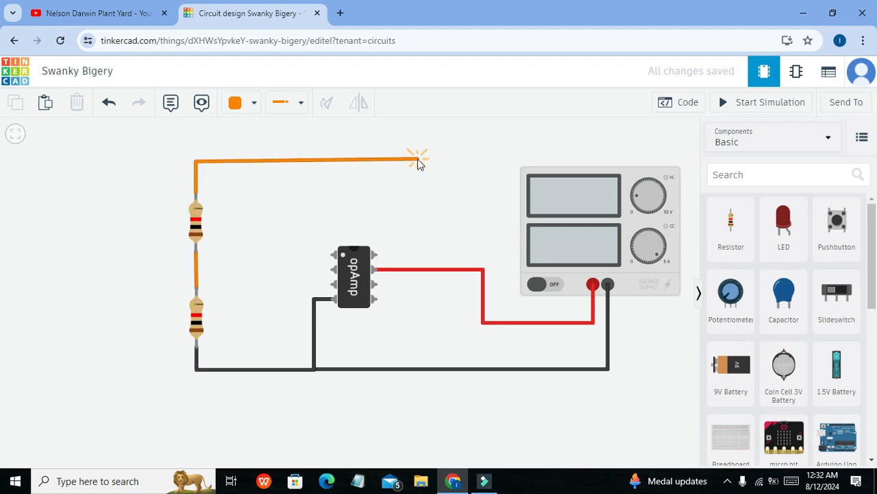
{"action": "left_click_drag", "start_coordinate": [419, 158], "coordinate": [422, 205]}
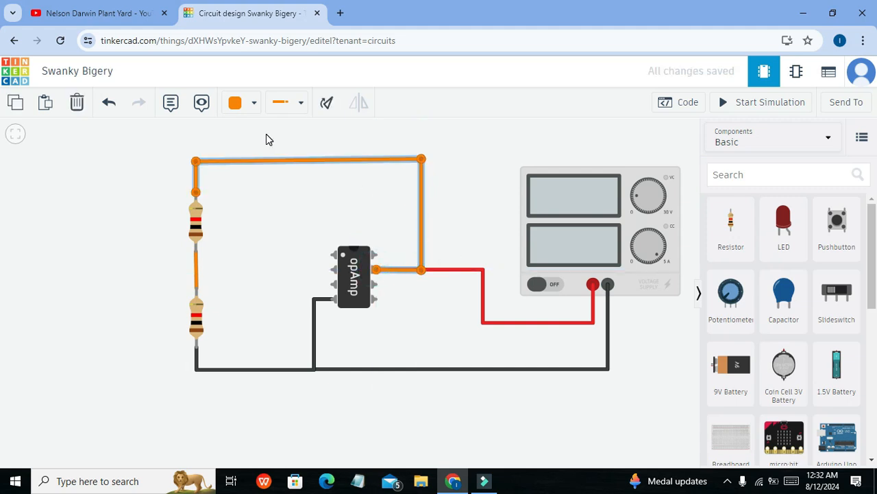
{"action": "left_click", "coordinate": [235, 102]}
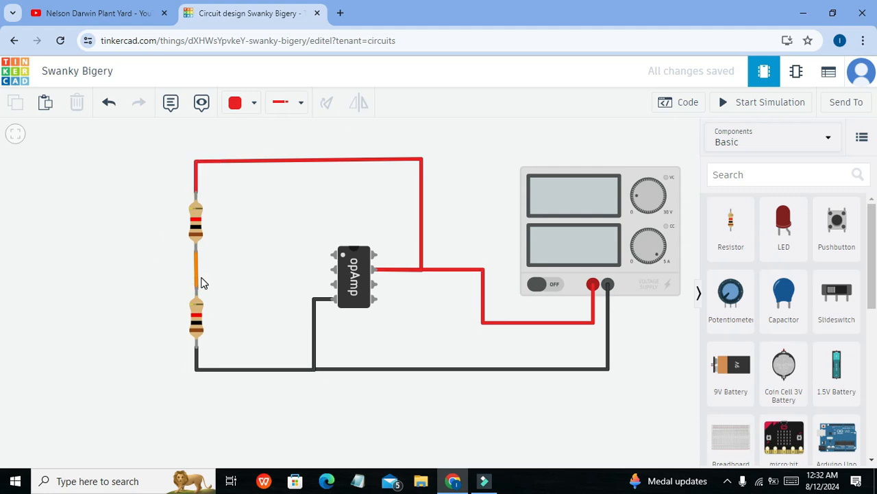
{"action": "mouse_move", "coordinate": [673, 267]}
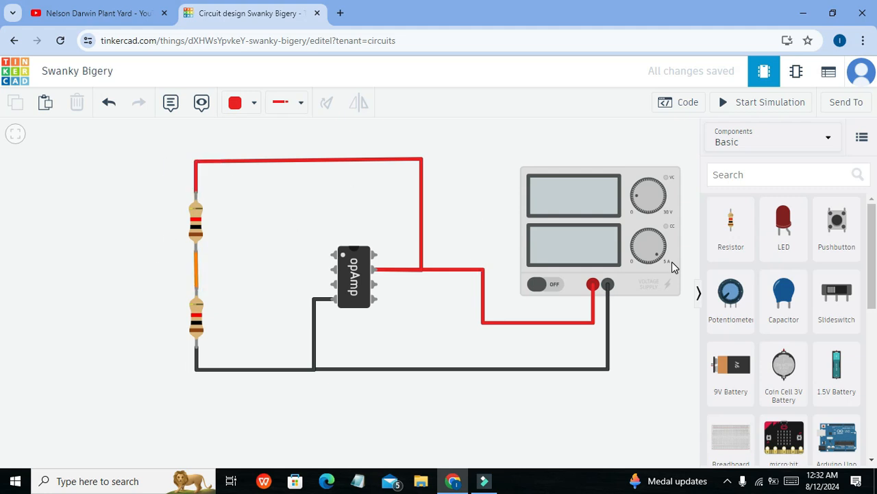
Place a multimeter at lower left: red lead to divider midpoint, black to supply negative.
{"action": "type", "text": "mu"}
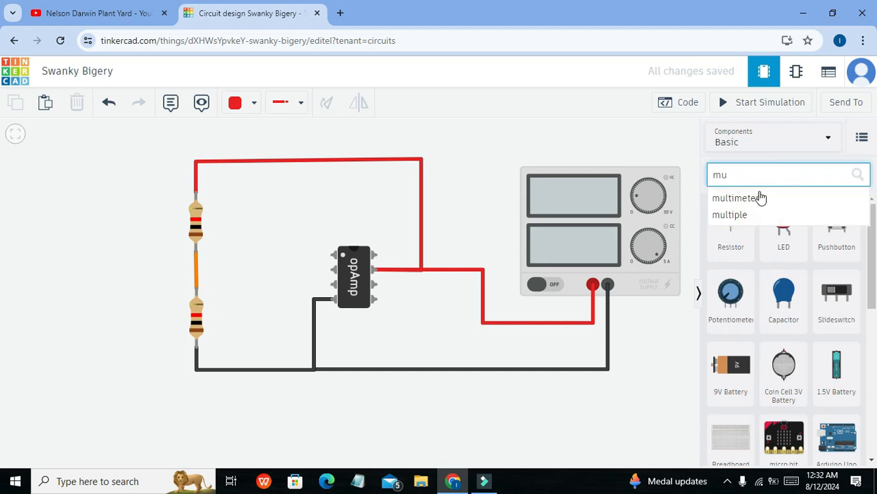
{"action": "left_click", "coordinate": [739, 197]}
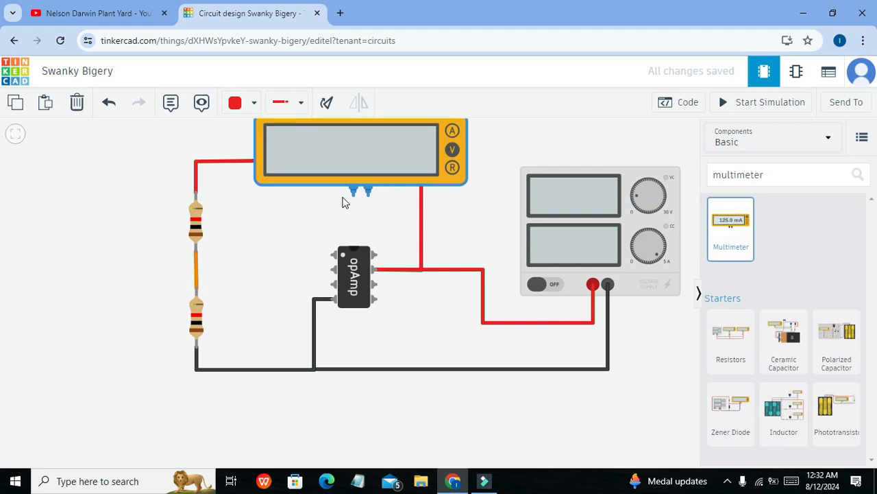
{"action": "left_click_drag", "start_coordinate": [347, 151], "coordinate": [122, 408]}
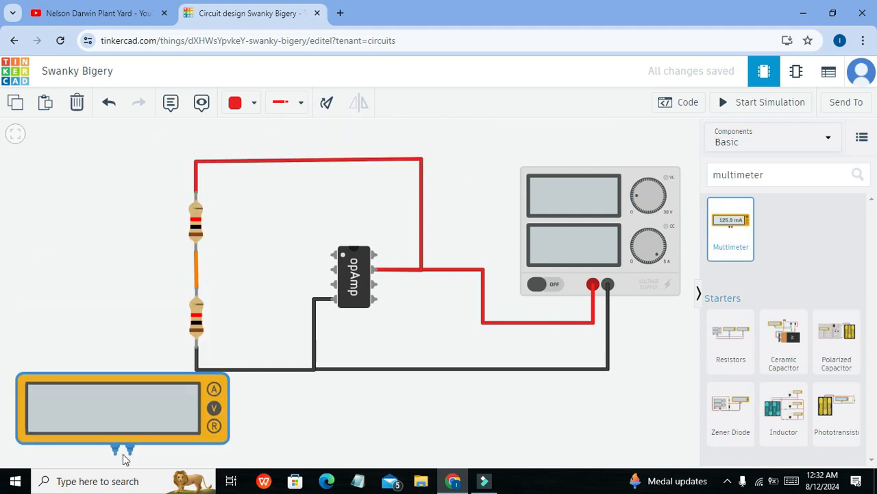
{"action": "left_click", "coordinate": [122, 407]}
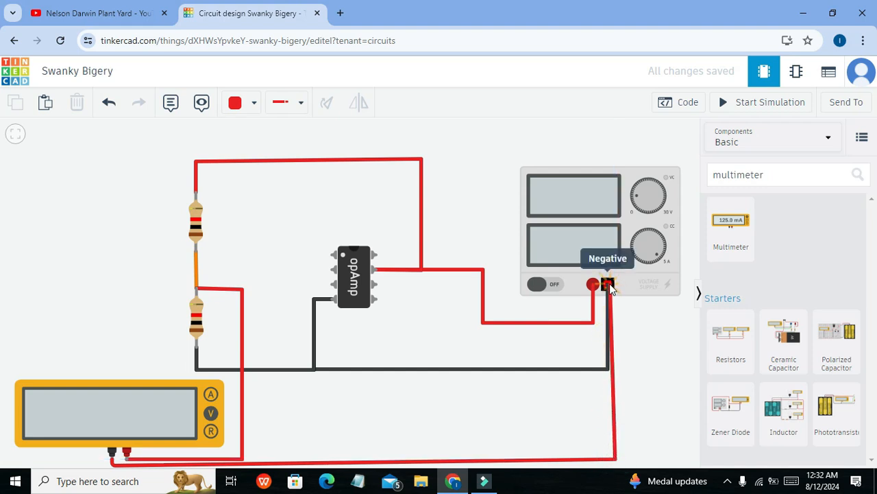
{"action": "left_click_drag", "start_coordinate": [608, 285], "coordinate": [615, 461]}
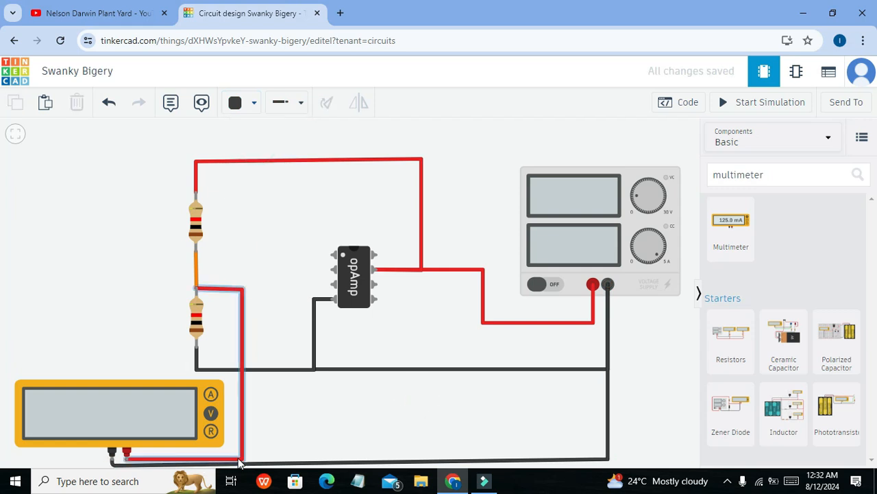
{"action": "left_click", "coordinate": [328, 442]}
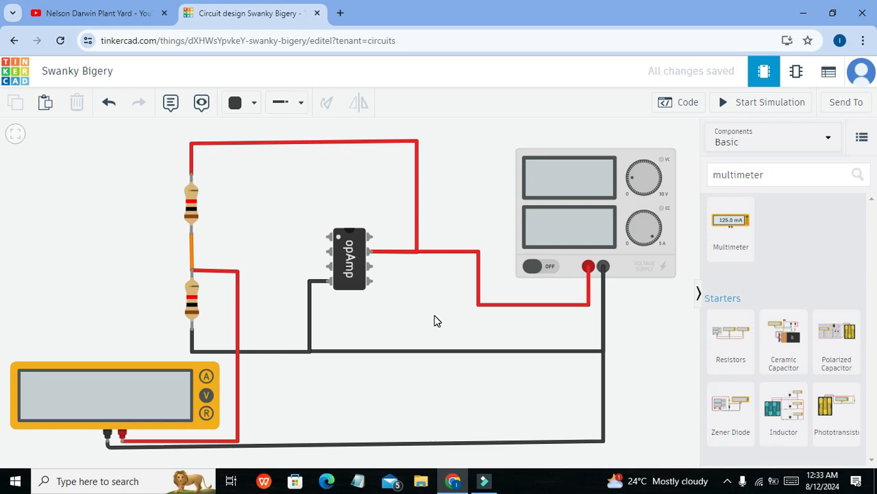
{"action": "mouse_move", "coordinate": [454, 306]}
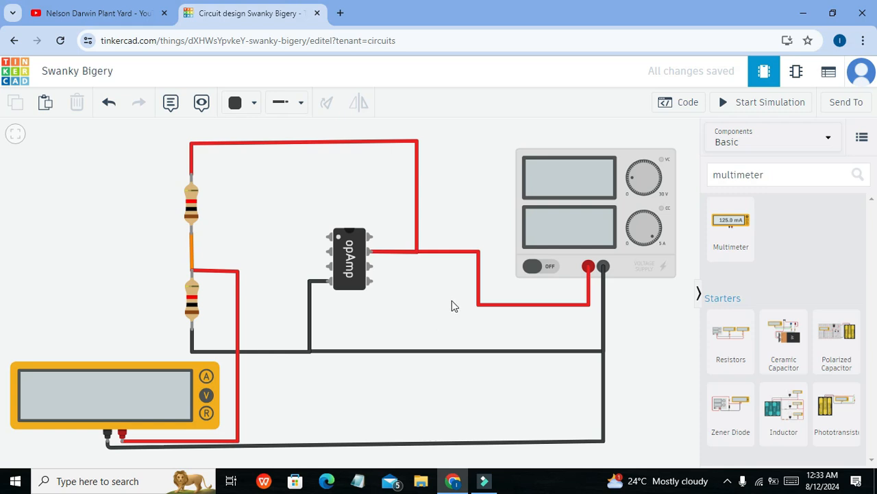
Add an LED from a 'led' search and colour its op-amp output wire orange.
{"action": "left_click", "coordinate": [788, 175]}
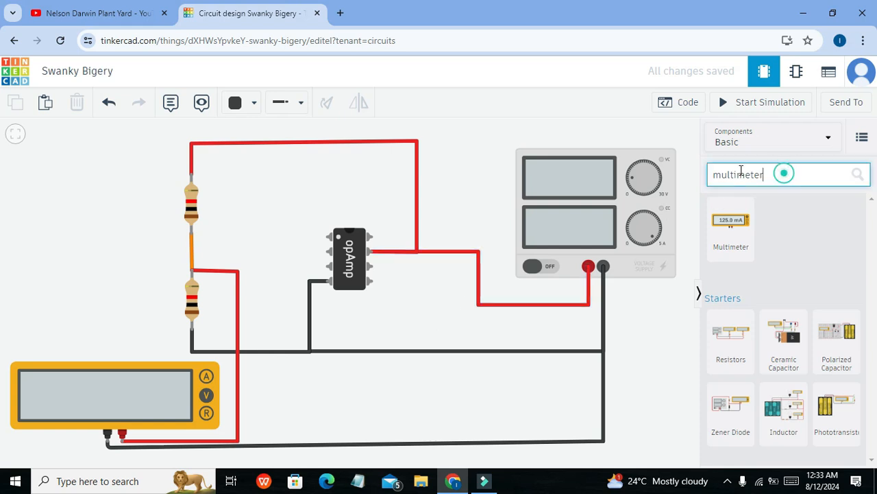
{"action": "left_click", "coordinate": [687, 101]}
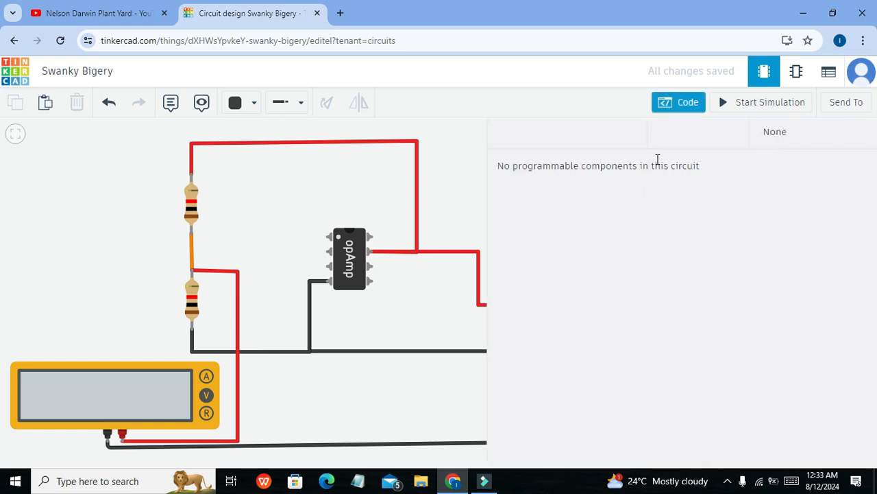
{"action": "type", "text": "multimeter"}
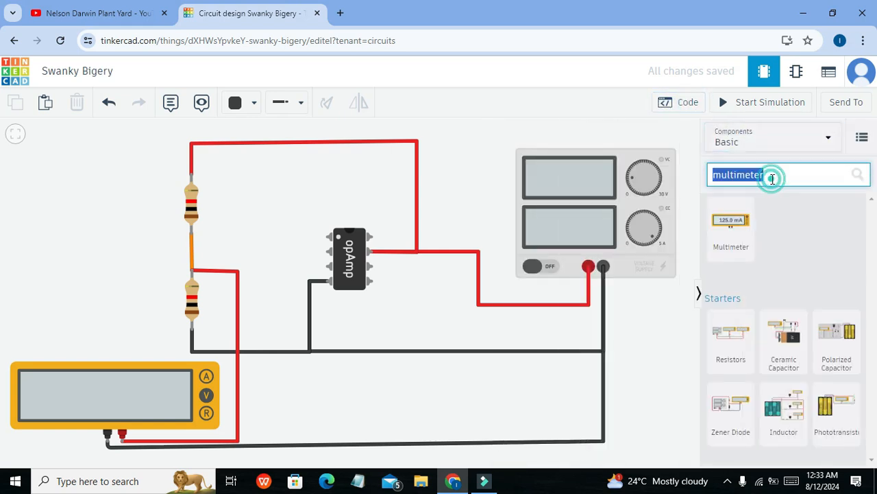
{"action": "type", "text": "led"}
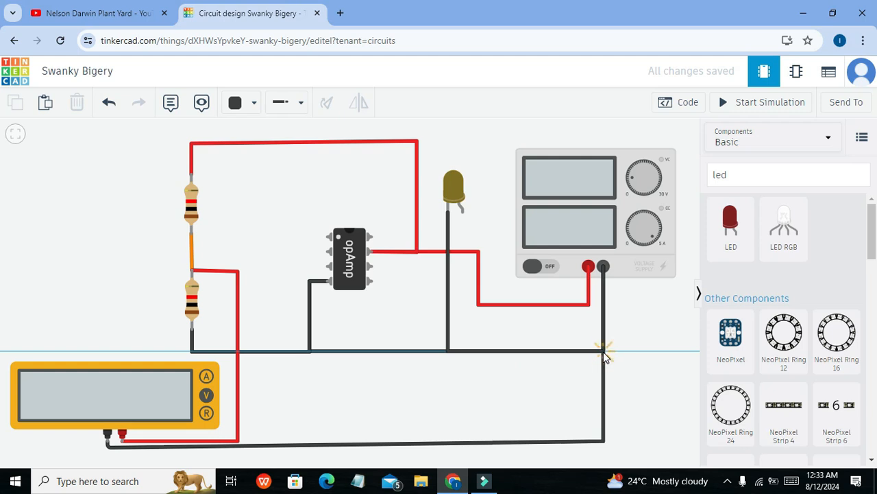
{"action": "mouse_move", "coordinate": [602, 266]}
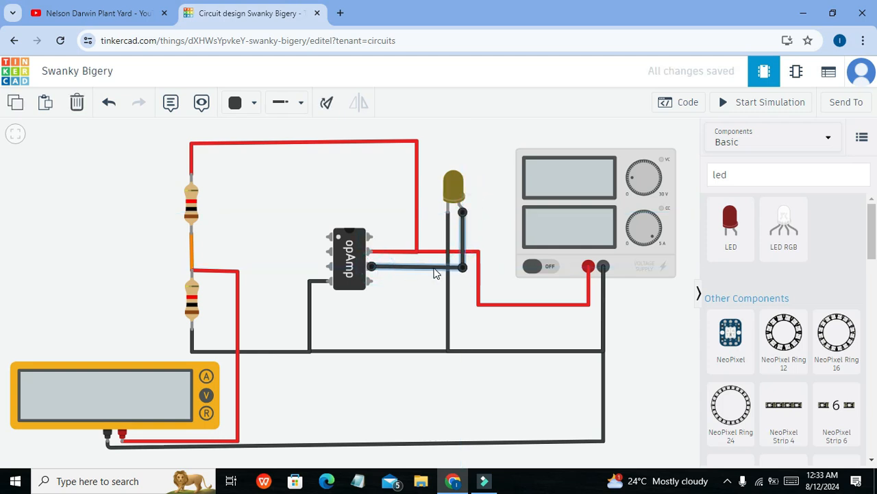
{"action": "left_click", "coordinate": [252, 102]}
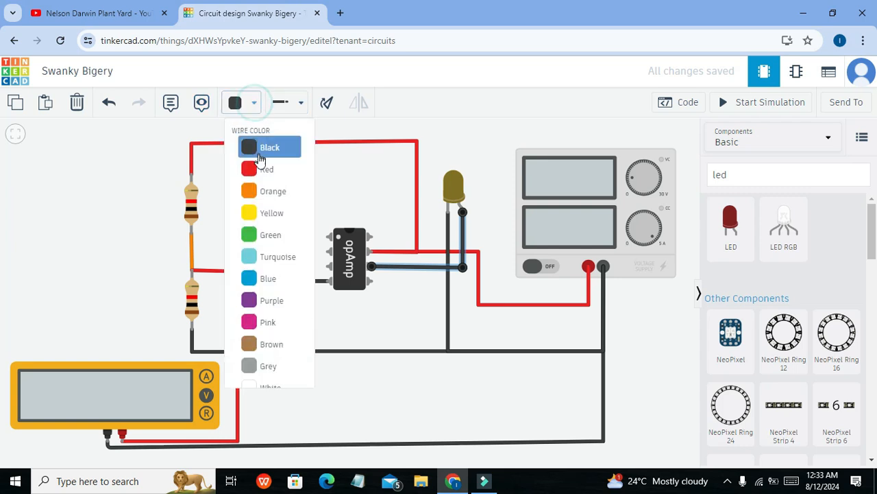
{"action": "left_click", "coordinate": [273, 191]}
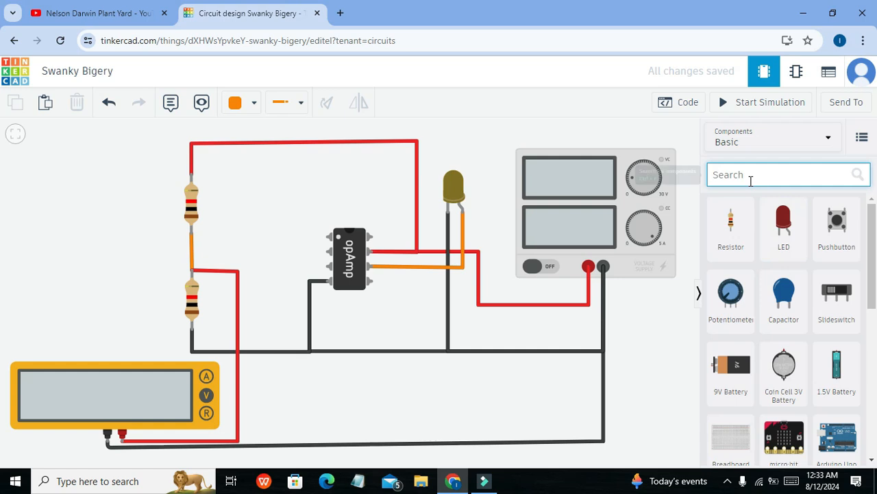
Search components for 'power' to find a second power supply.
{"action": "type", "text": "power"}
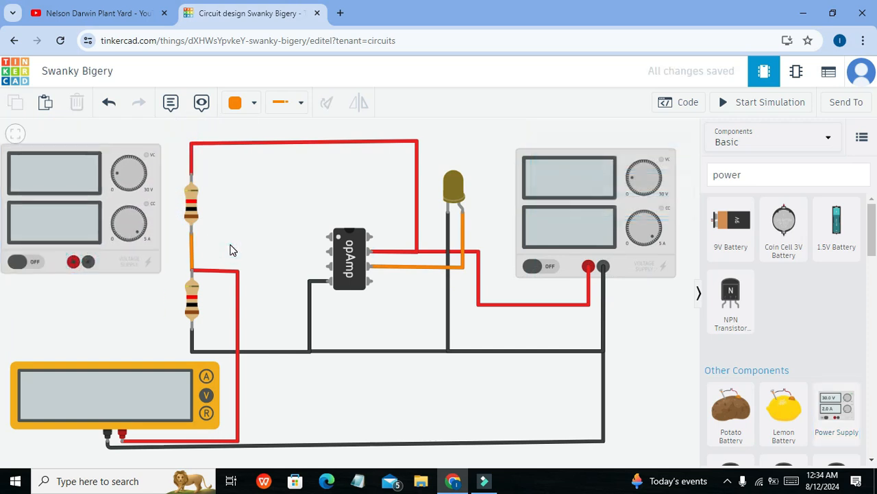
{"action": "mouse_move", "coordinate": [327, 252]}
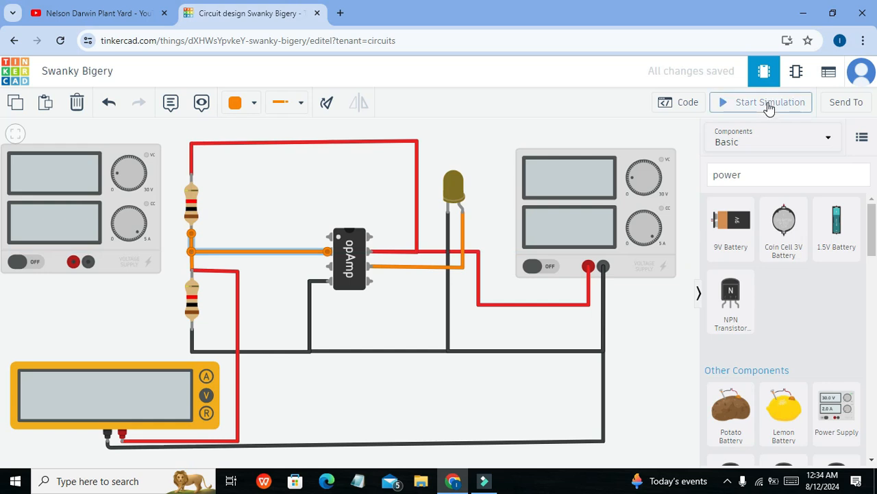
{"action": "left_click", "coordinate": [769, 101]}
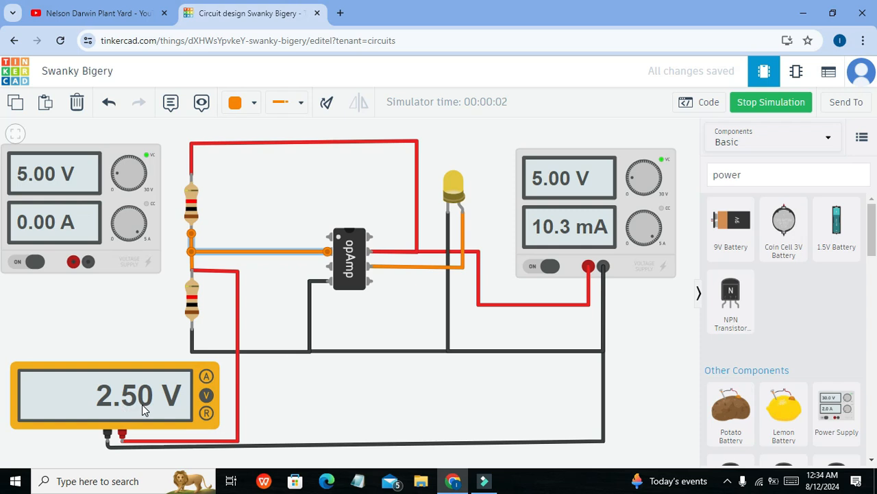
{"action": "left_click", "coordinate": [213, 235]}
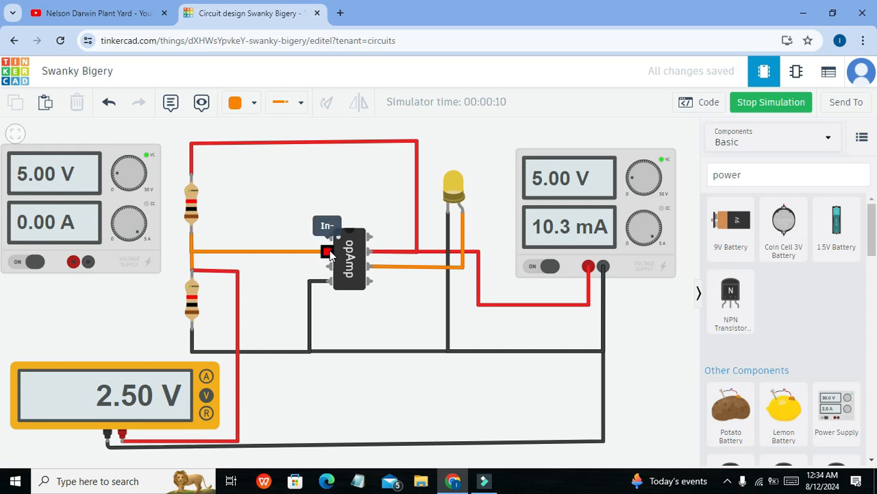
{"action": "mouse_move", "coordinate": [327, 267]}
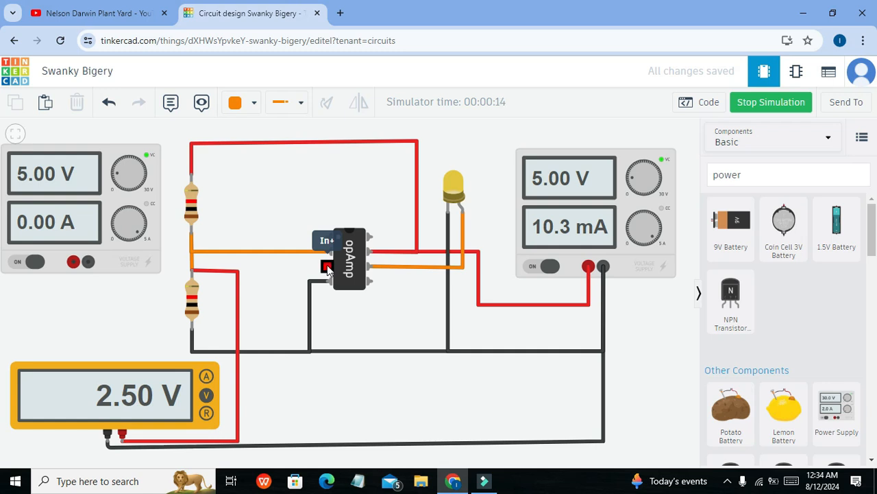
{"action": "mouse_move", "coordinate": [458, 213]}
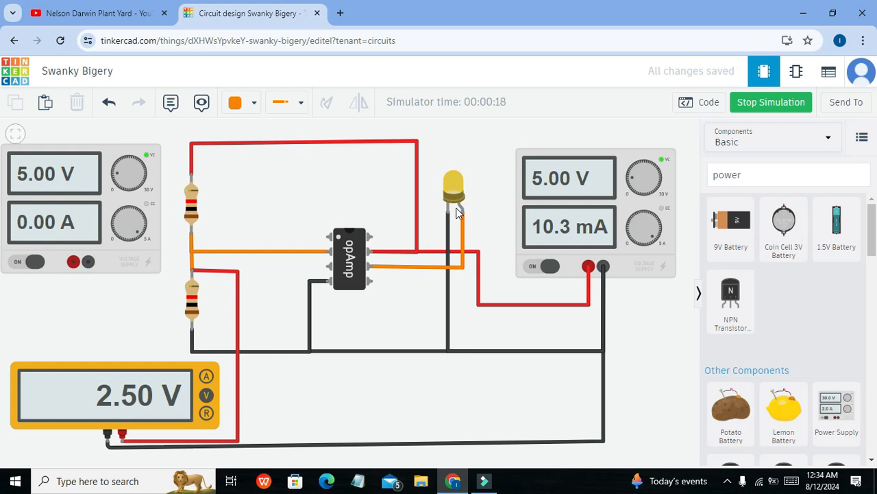
{"action": "mouse_move", "coordinate": [763, 111]}
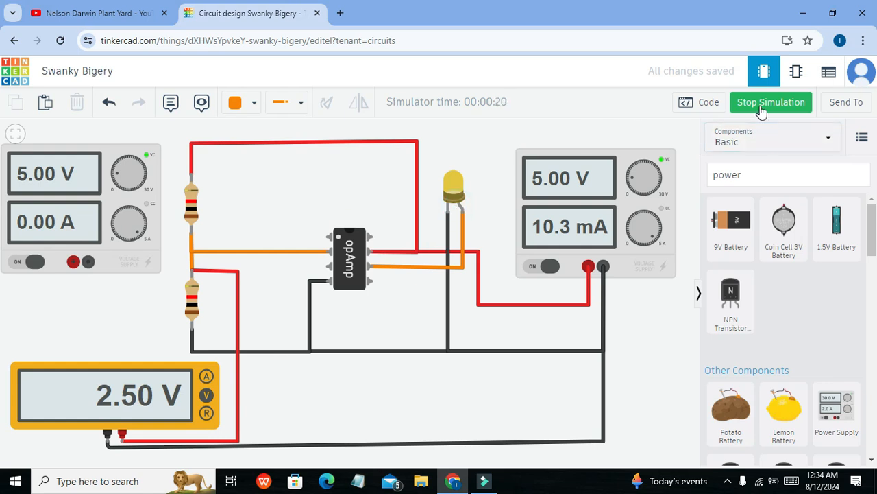
{"action": "left_click", "coordinate": [770, 101]}
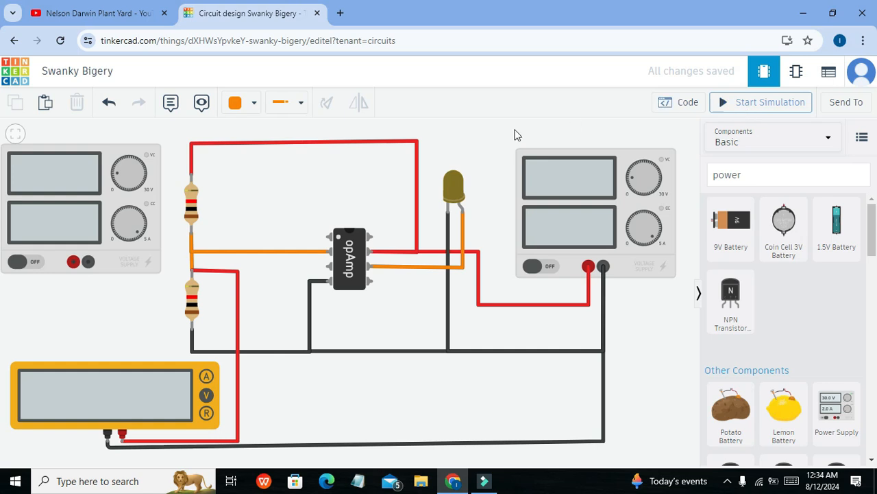
{"action": "mouse_move", "coordinate": [388, 213]}
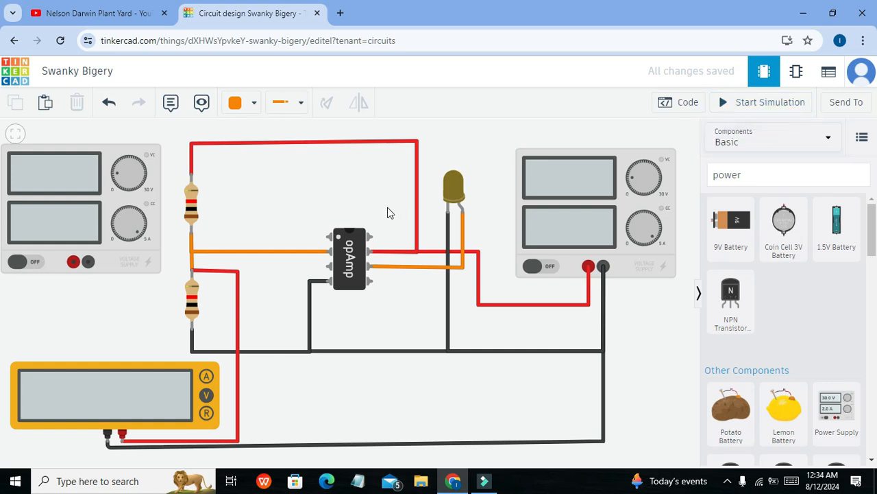
Wire the left supply's + to op-amp pin 3 and its - to ground, coloured black.
{"action": "left_click", "coordinate": [274, 266]}
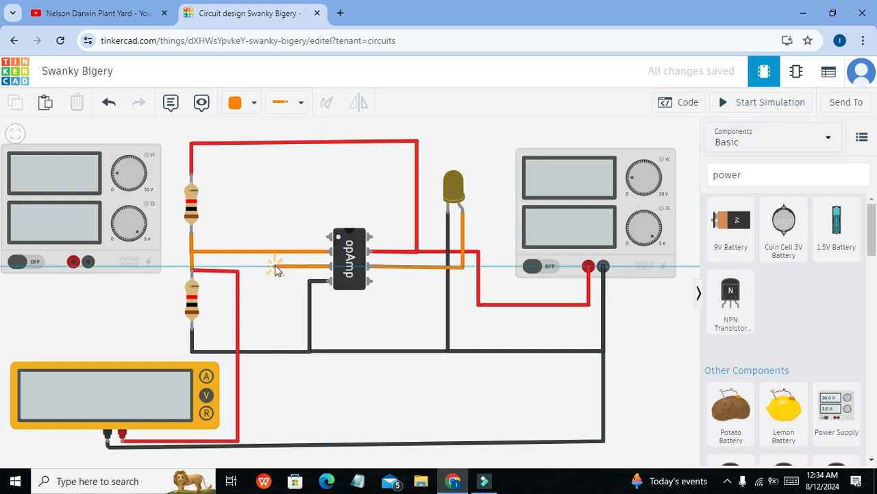
{"action": "mouse_move", "coordinate": [264, 271]}
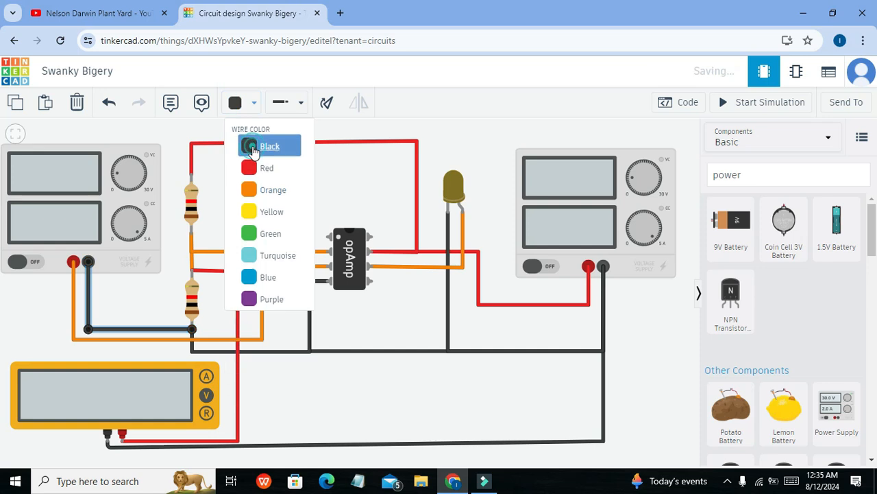
{"action": "left_click", "coordinate": [270, 146]}
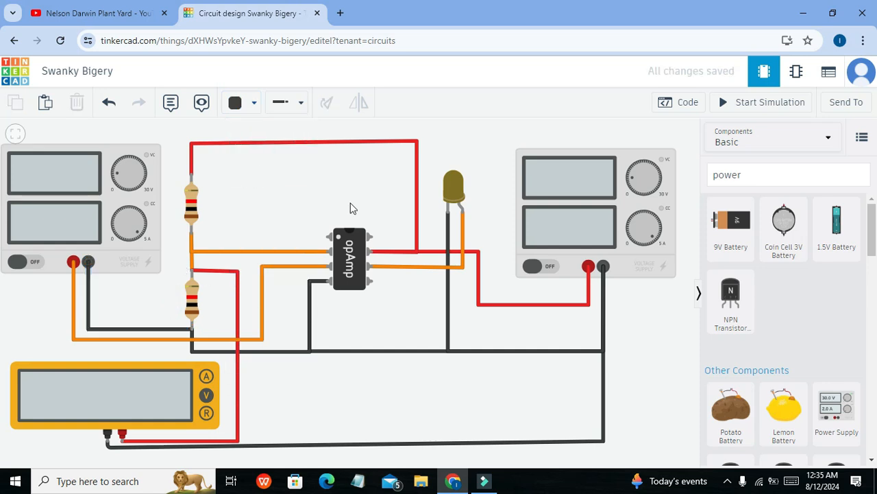
{"action": "mouse_move", "coordinate": [761, 102]}
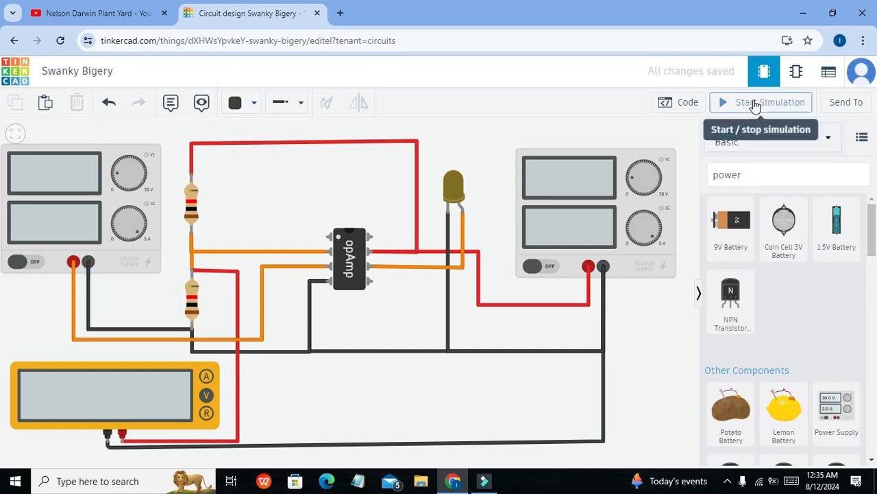
Simulate the circuit with the left supply lowered from 5.00 V to 2.60 V, then stop.
{"action": "left_click", "coordinate": [761, 102]}
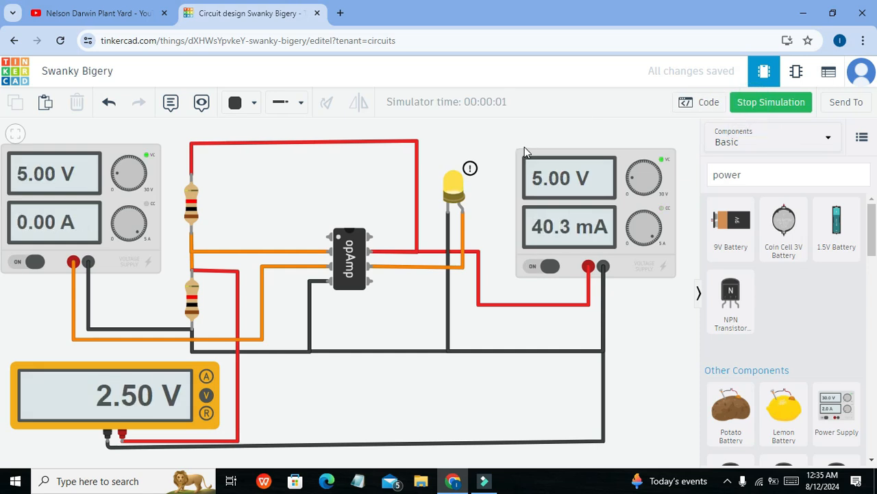
{"action": "mouse_move", "coordinate": [387, 252]}
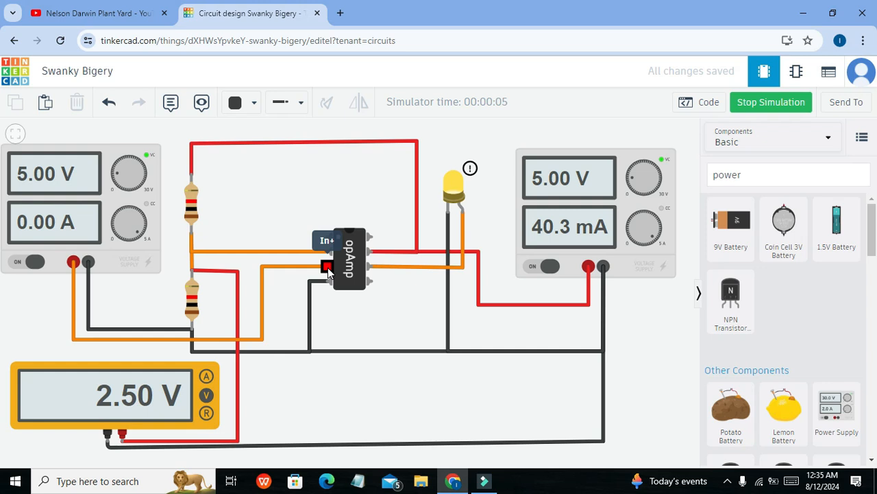
{"action": "mouse_move", "coordinate": [326, 268]}
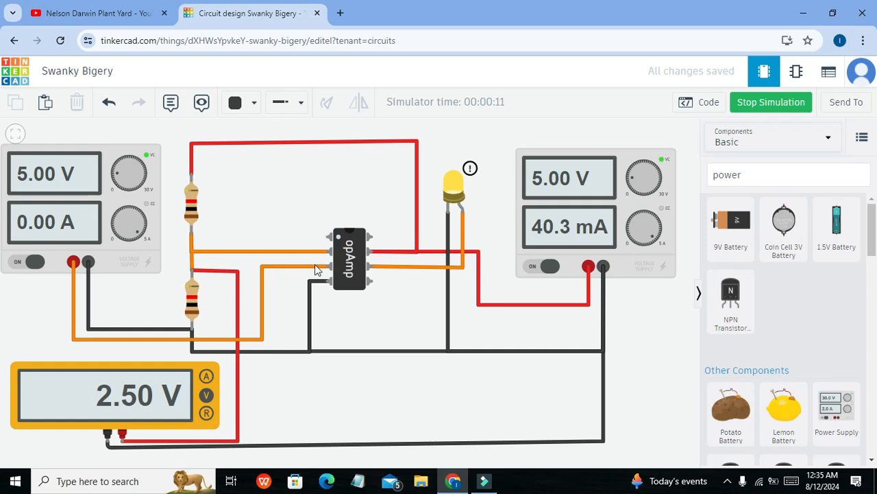
{"action": "left_click", "coordinate": [318, 266]}
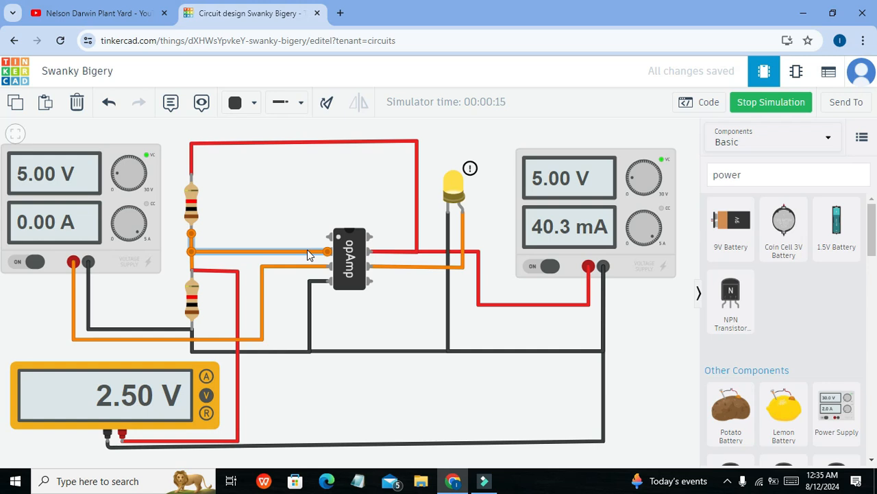
{"action": "mouse_move", "coordinate": [454, 192]}
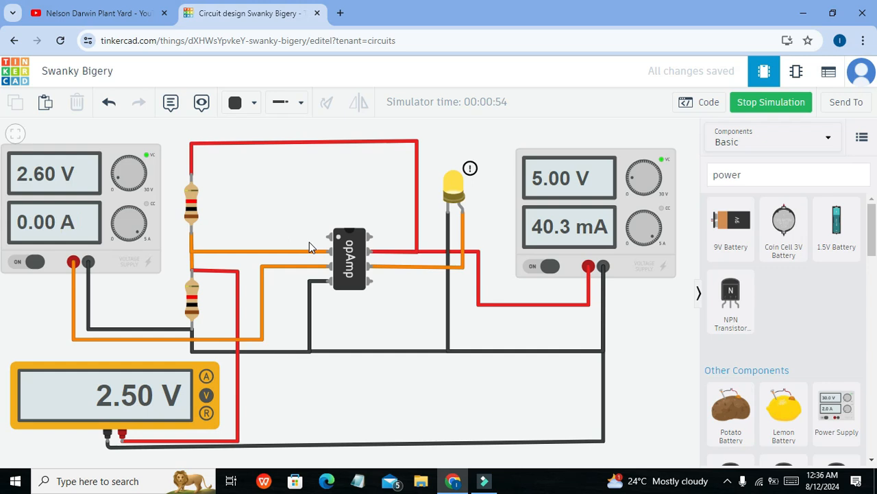
{"action": "left_click", "coordinate": [770, 101]}
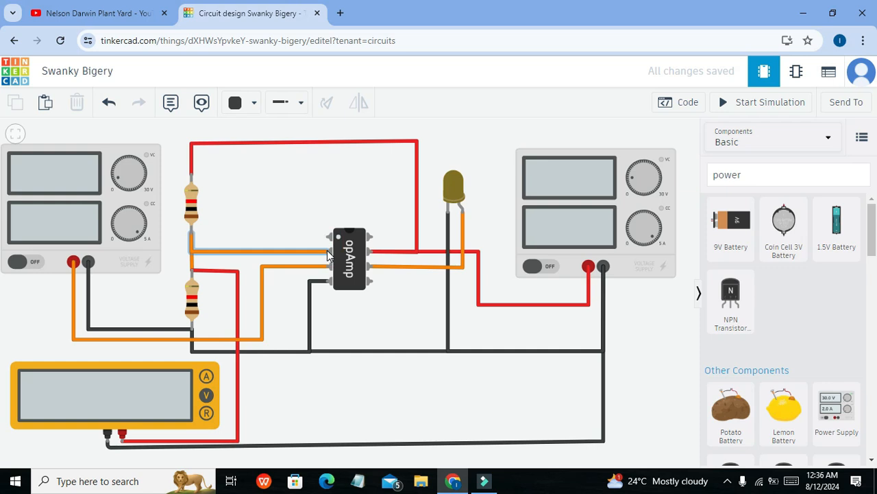
{"action": "mouse_move", "coordinate": [328, 251]}
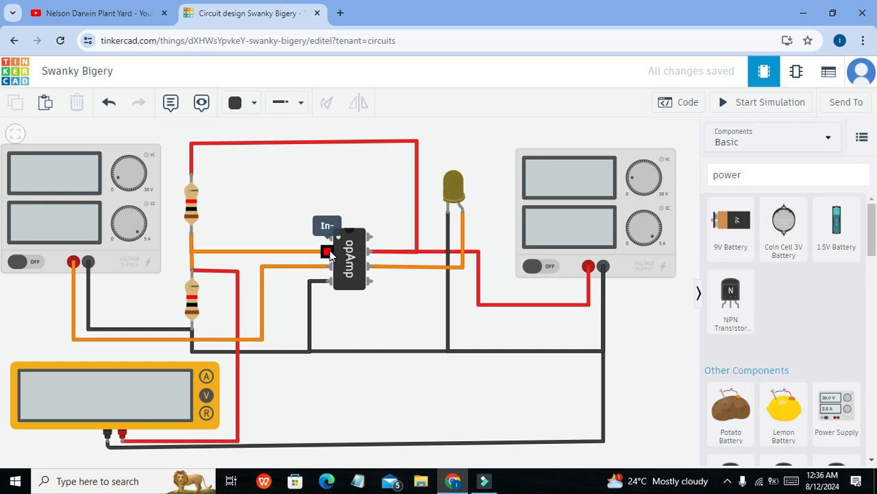
{"action": "mouse_move", "coordinate": [473, 227]}
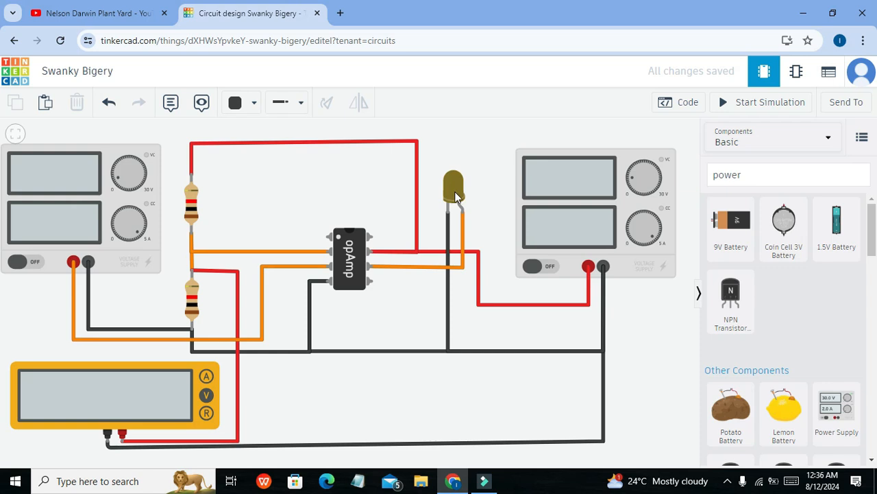
{"action": "mouse_move", "coordinate": [451, 209]}
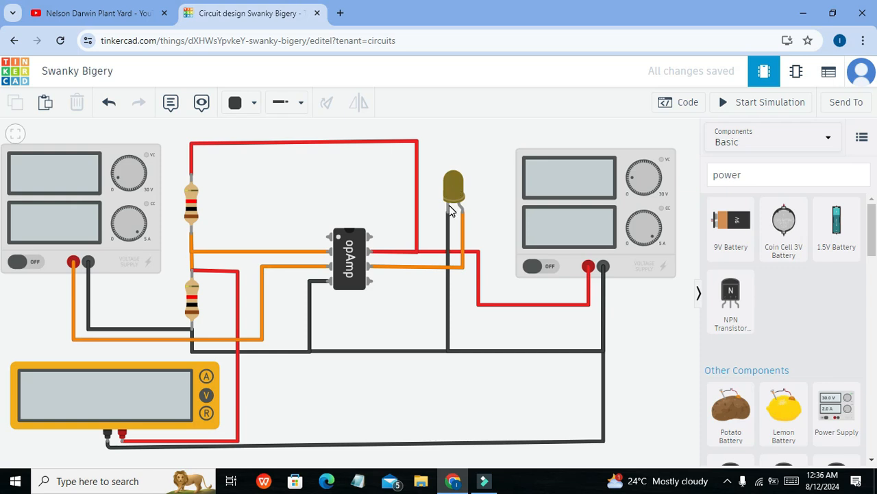